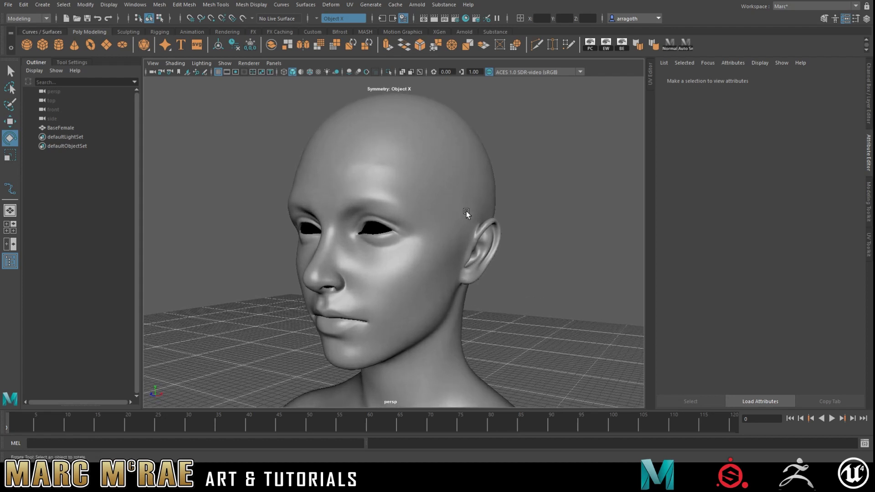
- Orbit around the bald head to a side profile view
drag(466, 214, 451, 217)
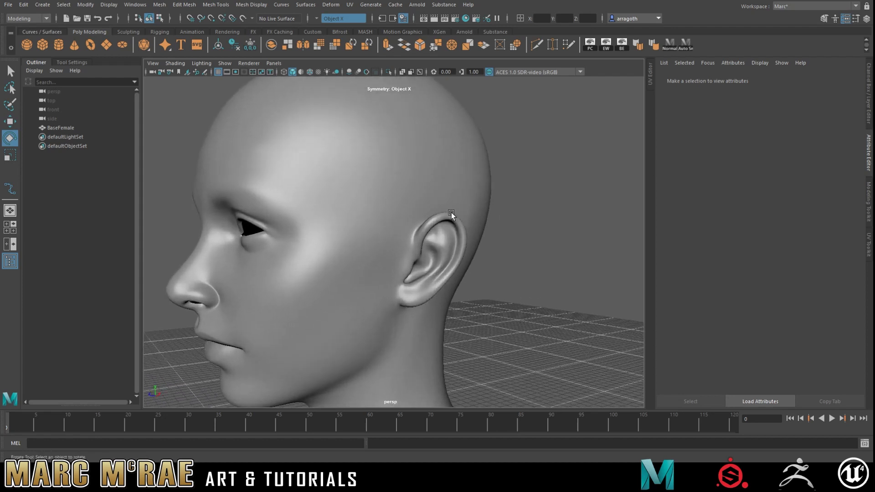
drag(452, 214, 435, 211)
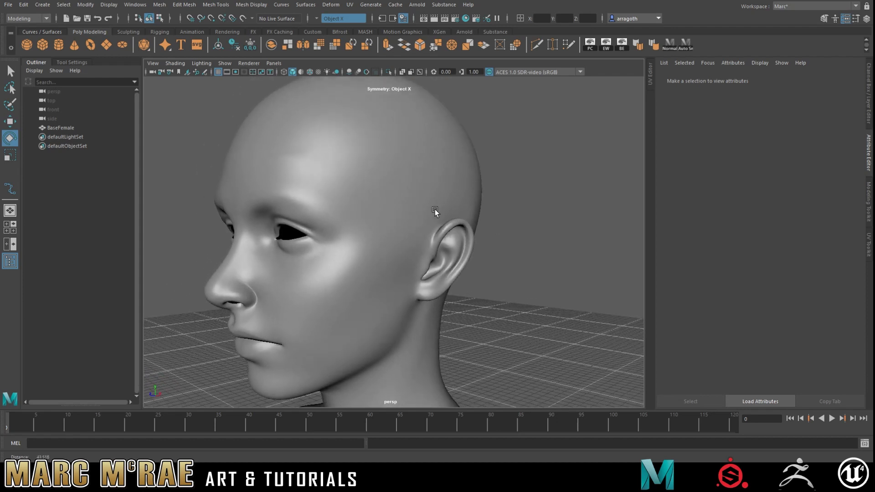
drag(436, 211, 410, 209)
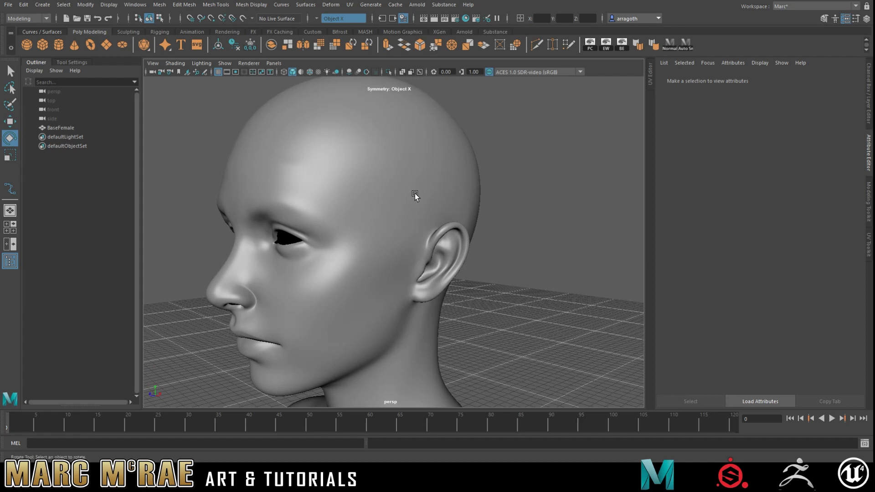
drag(414, 196, 396, 196)
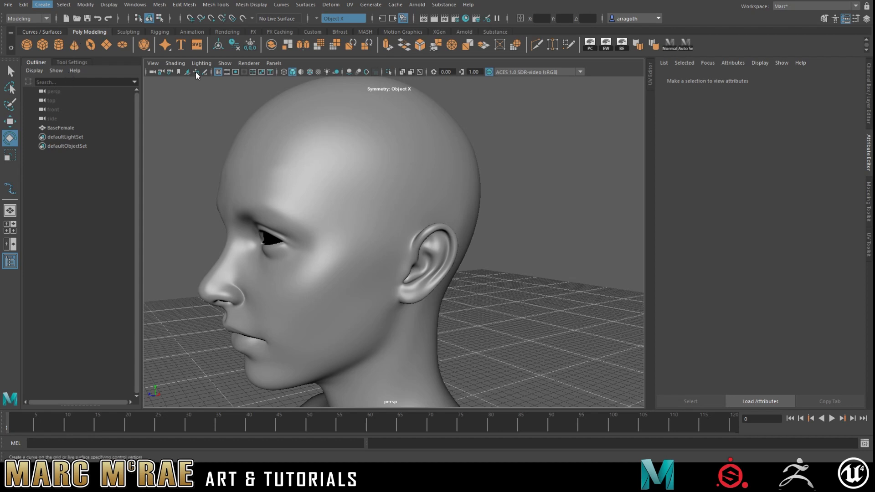
mouse_move(194, 77)
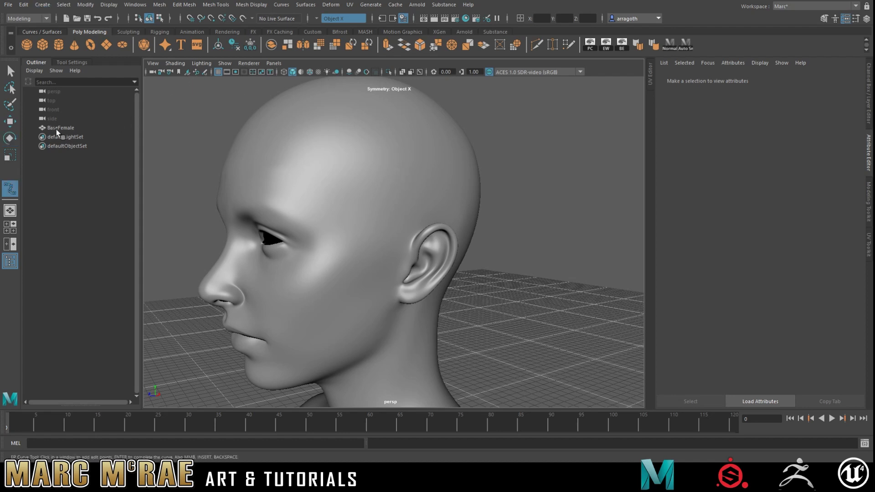
- Make BaseFemale live and draw an EP curve from temple to upper back
click(60, 127)
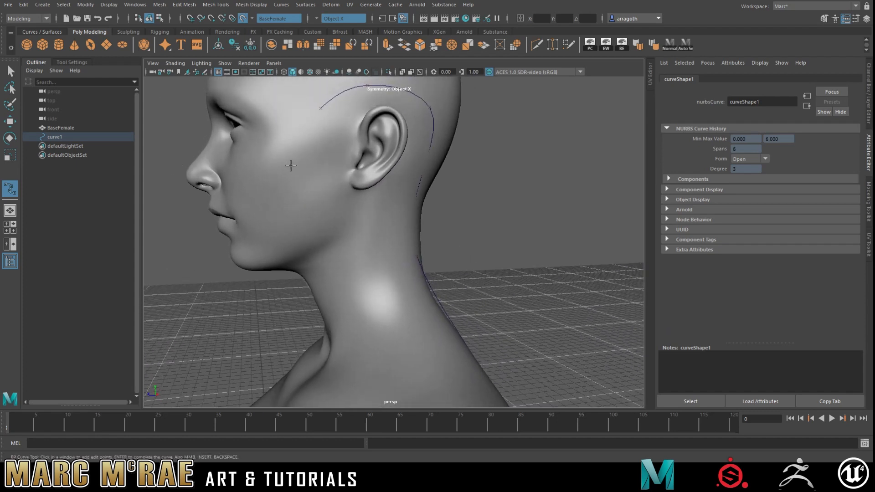
click(55, 136)
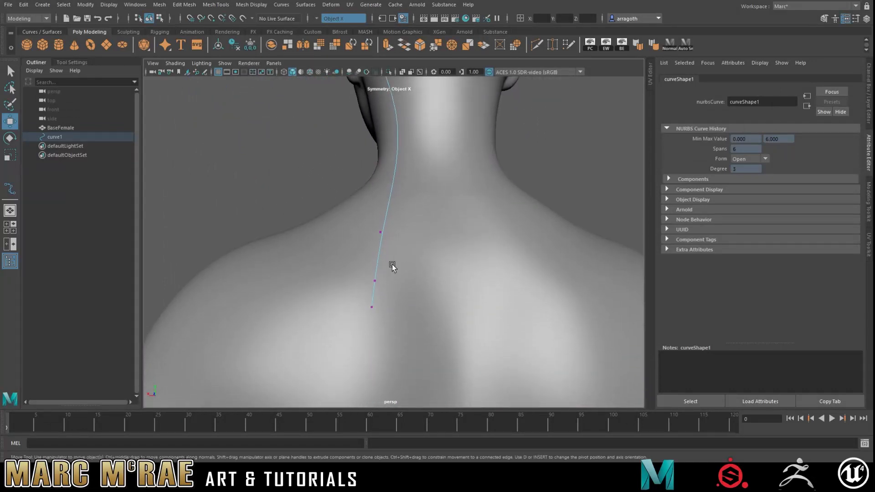
- Drag a control vertex near the curve's lower end so it hugs the neck
click(379, 232)
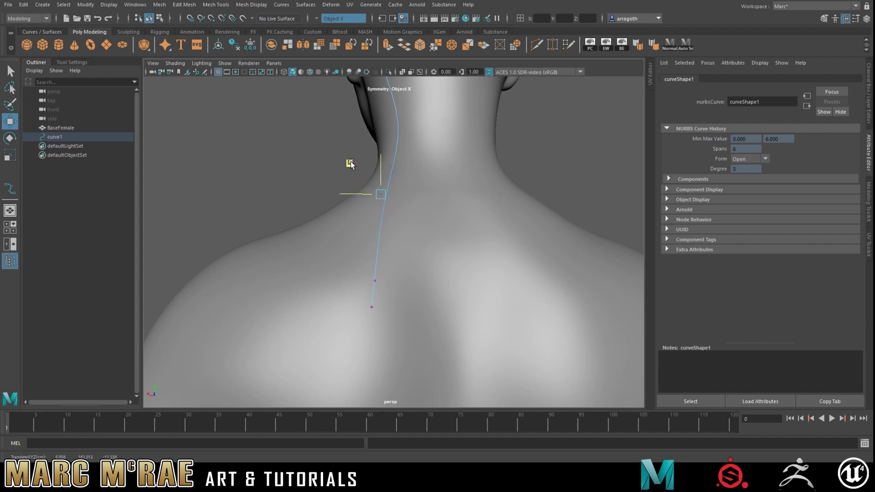
drag(381, 194, 373, 253)
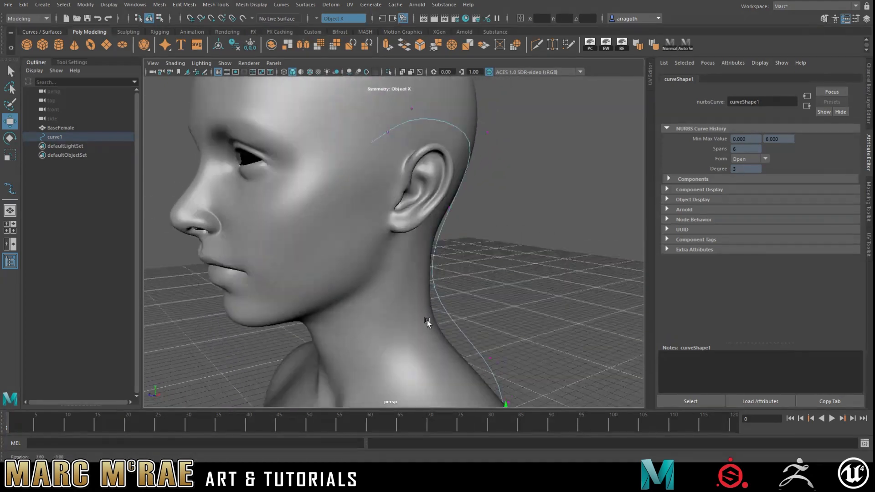
drag(427, 323, 360, 309)
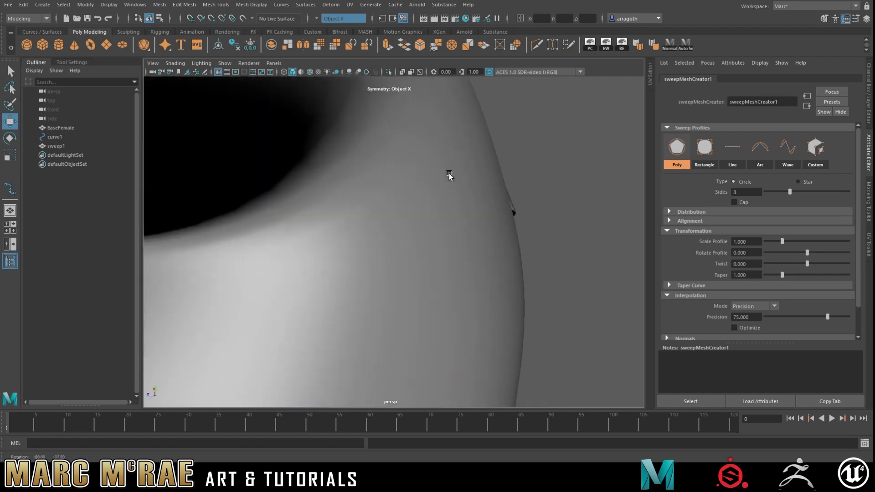
- Set the sweep mesh on curve1 to 4 sides
drag(449, 176, 375, 247)
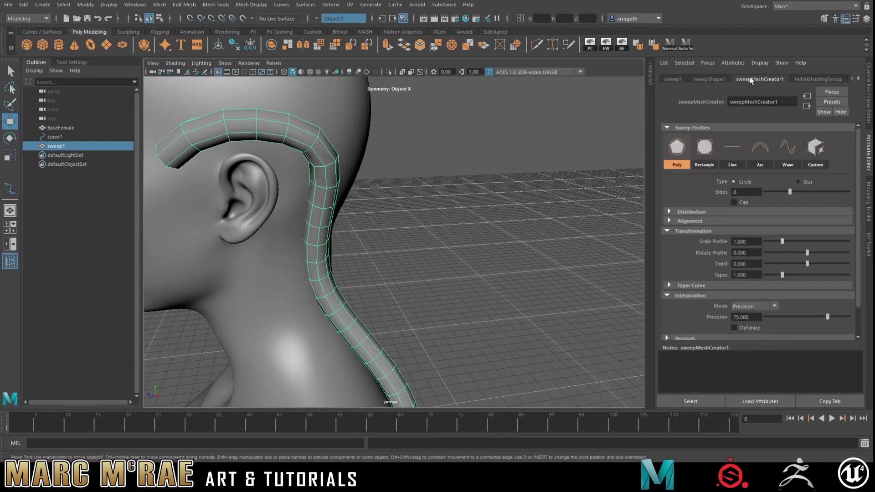
drag(791, 192, 786, 192)
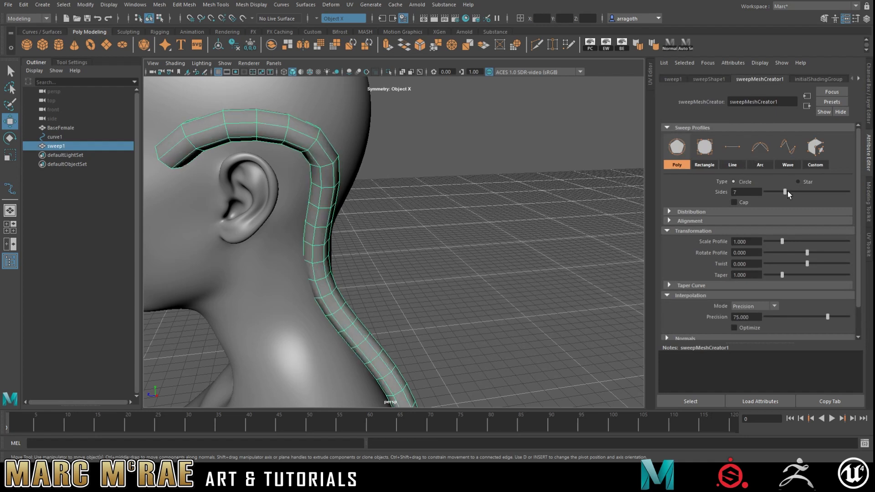
drag(785, 191, 766, 192)
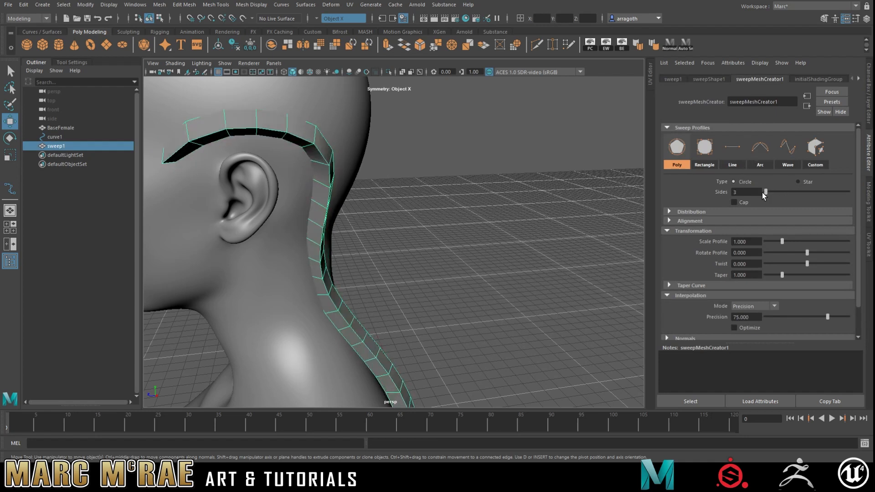
drag(766, 191, 770, 191)
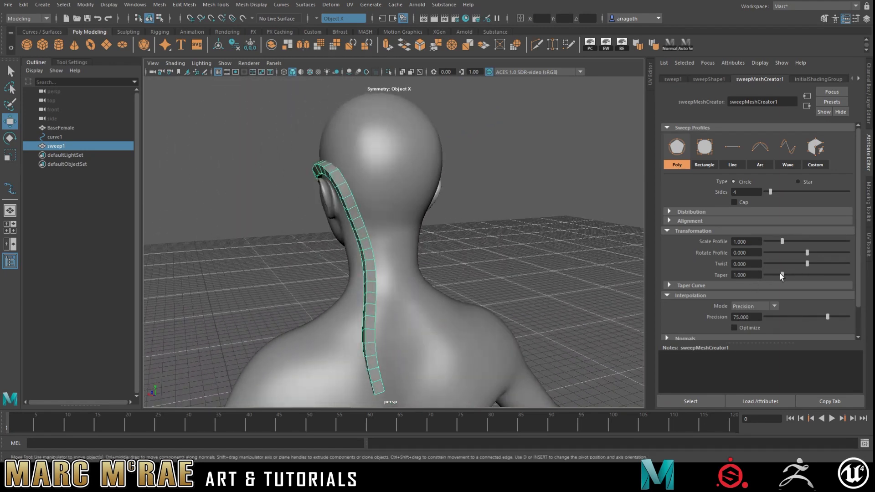
- Taper the sweep to 0.194, leave twist at 0, and use a flat Line profile
drag(806, 274, 769, 275)
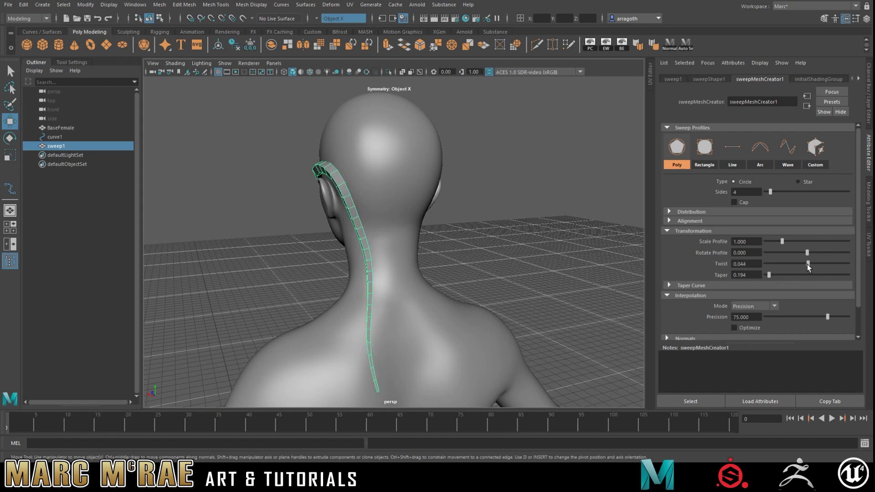
drag(806, 264, 816, 263)
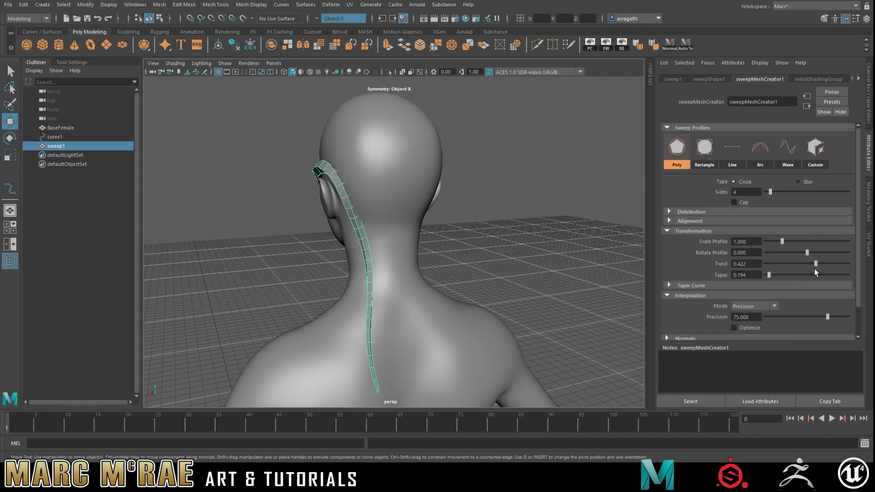
drag(815, 264, 805, 263)
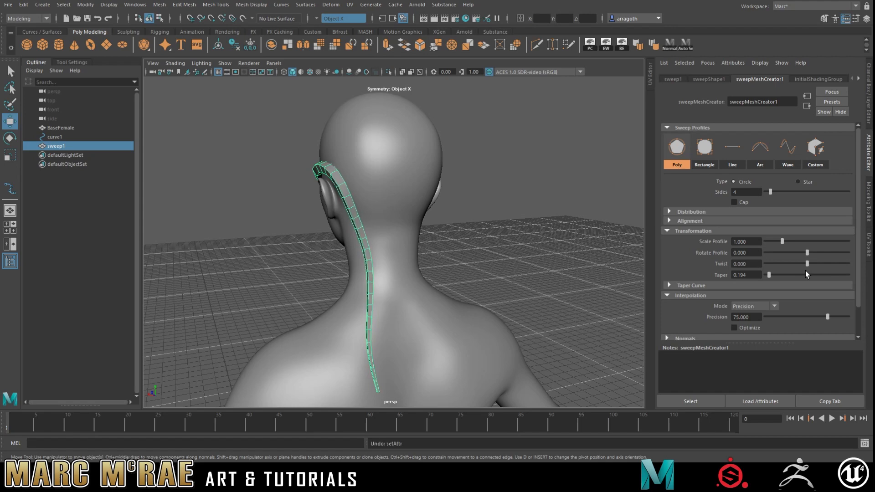
click(731, 146)
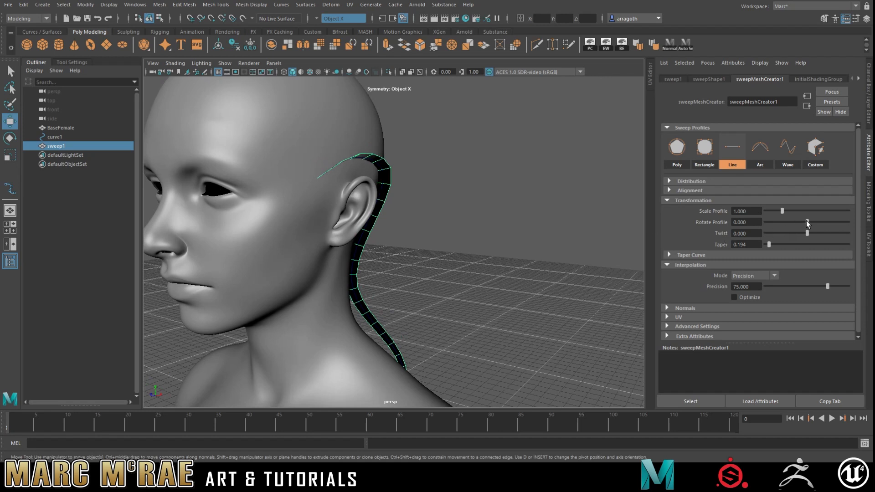
- Rotate the flat card around the curve so it lies against the scalp
drag(806, 222, 810, 222)
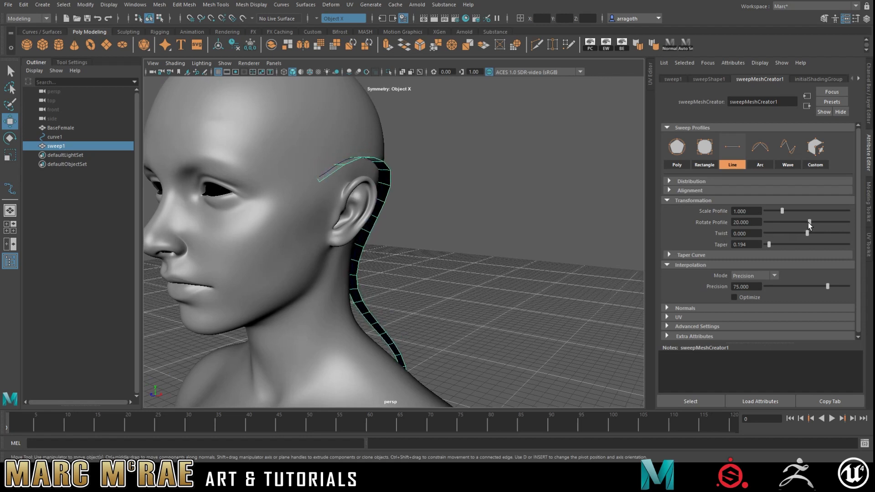
drag(809, 222, 821, 222)
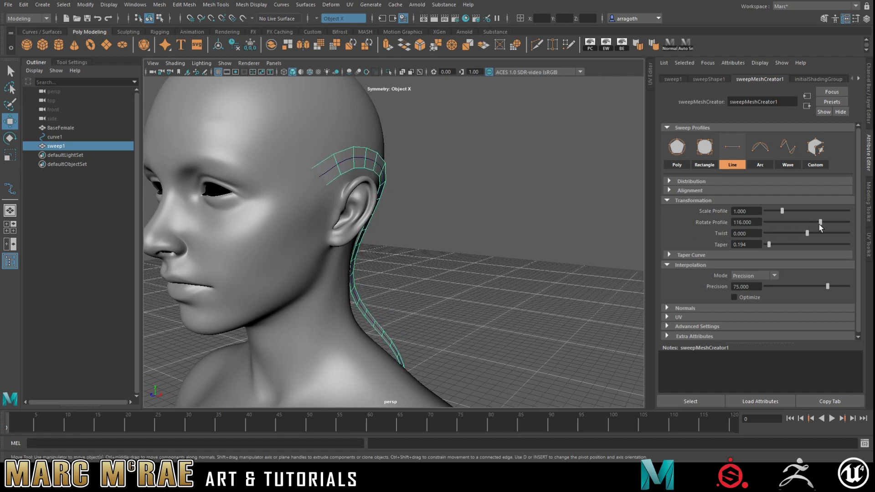
drag(820, 222, 807, 222)
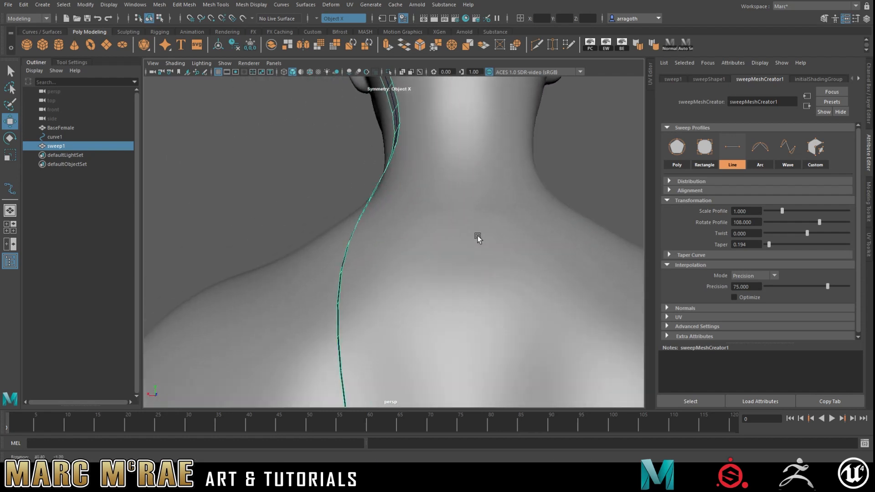
drag(769, 244, 776, 244)
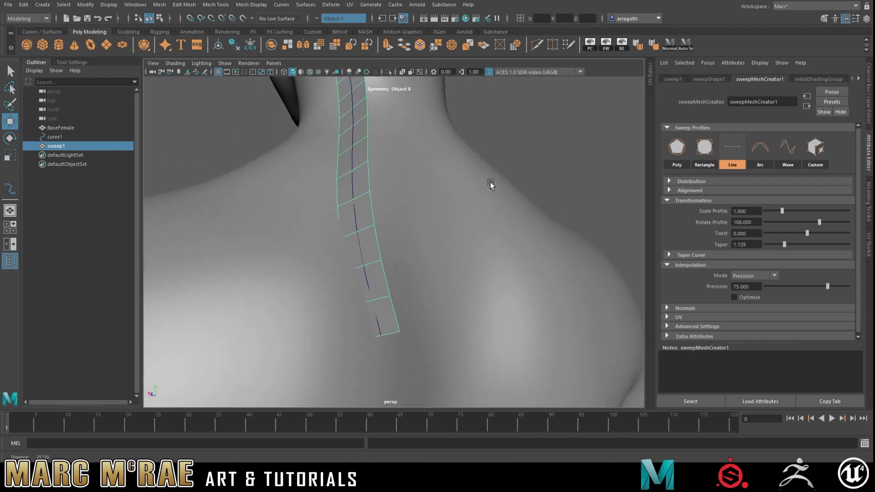
drag(490, 184, 390, 307)
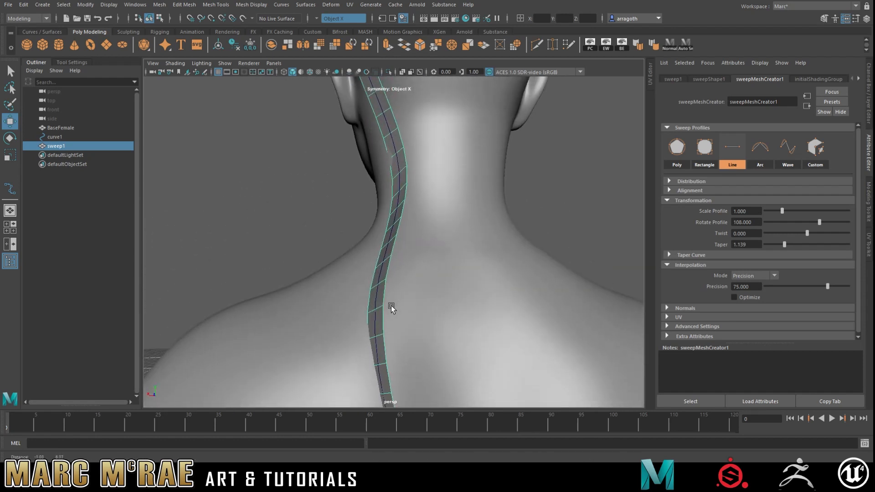
drag(391, 307, 355, 243)
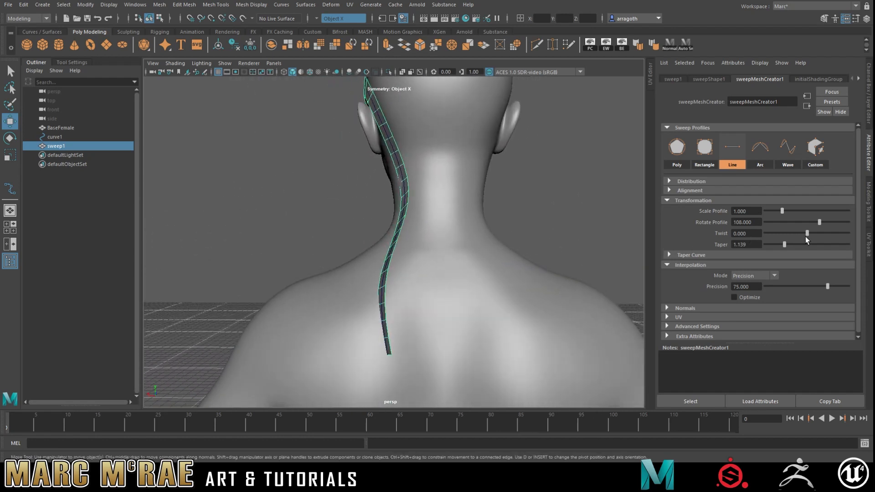
- Set the card's Twist to about -0.156
drag(807, 233, 809, 233)
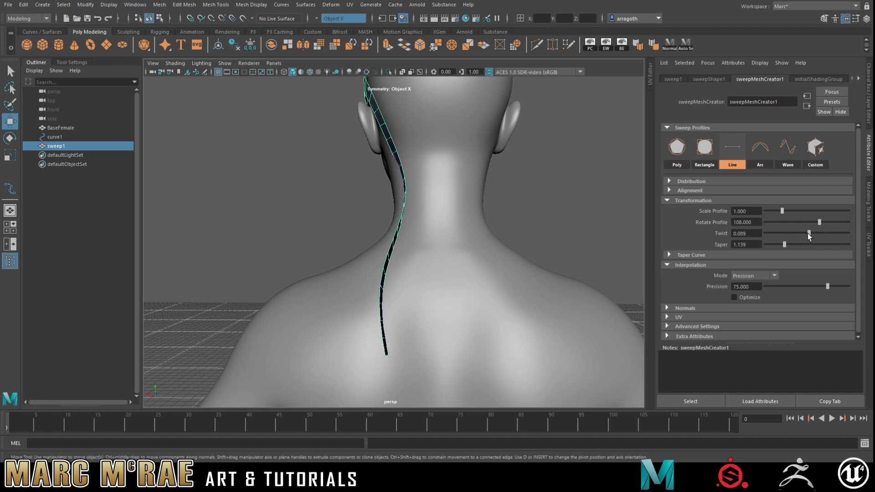
drag(808, 234, 803, 234)
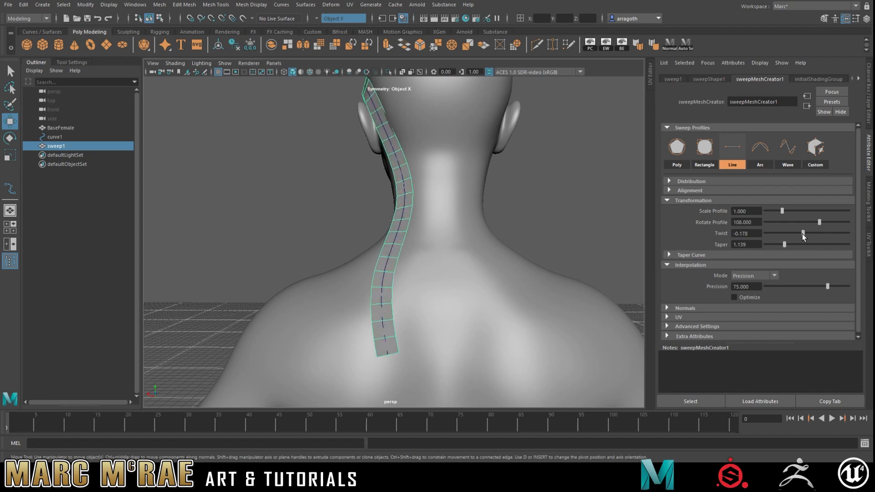
drag(802, 233, 803, 233)
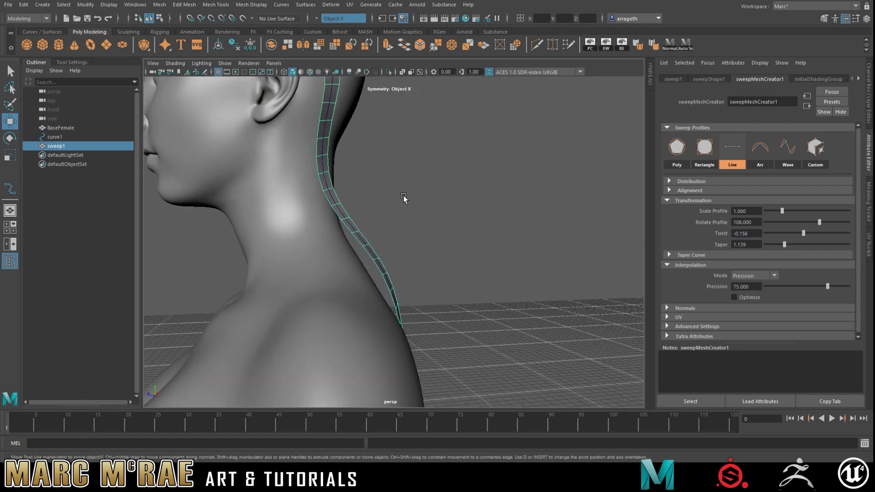
drag(405, 198, 443, 290)
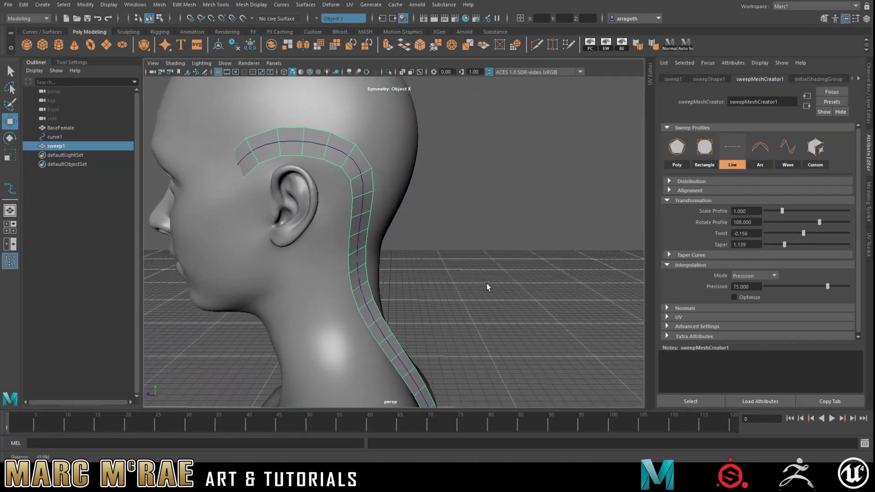
drag(487, 284, 495, 239)
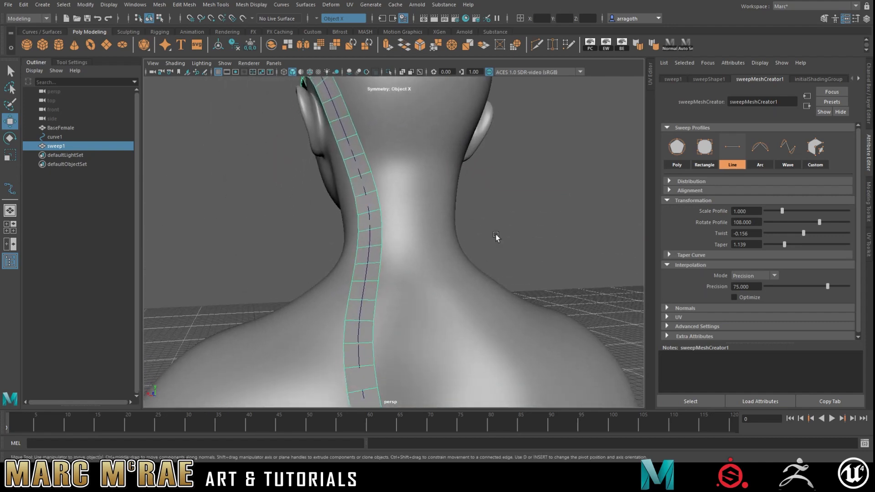
drag(496, 238, 466, 264)
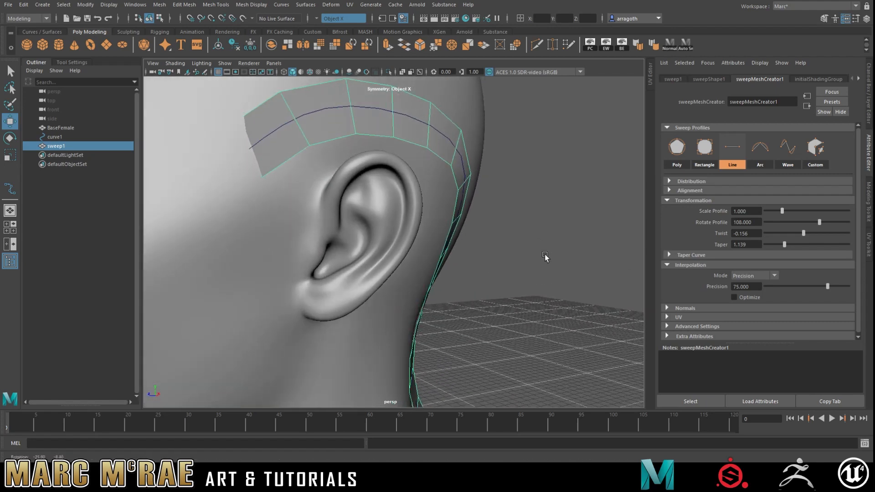
drag(545, 257, 488, 231)
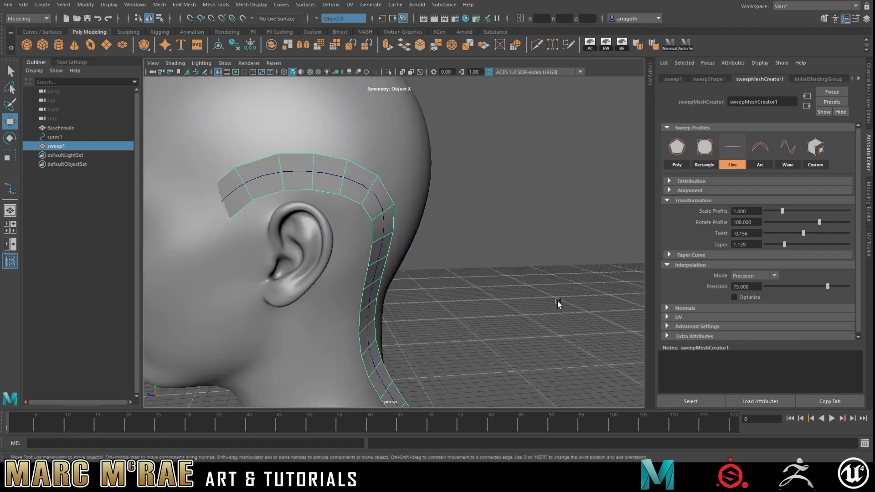
drag(558, 304, 497, 250)
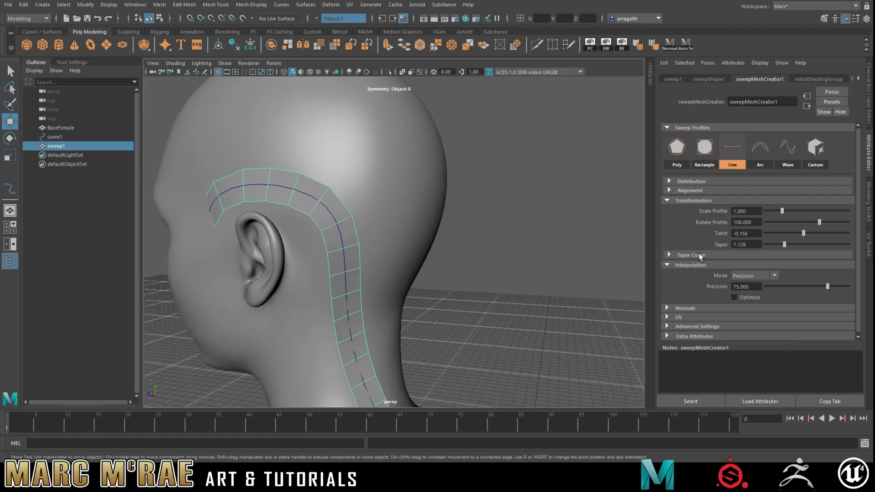
- Turn on Distribute and set Rotate Instances to about 4.235
click(691, 181)
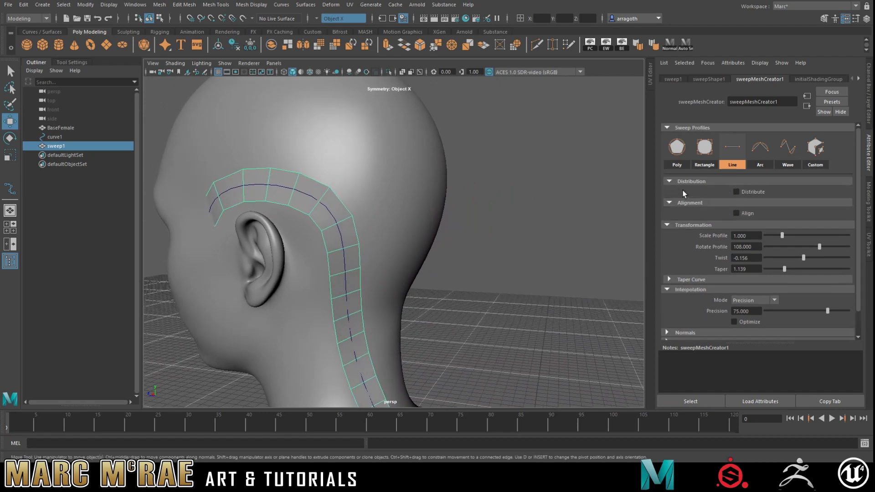
click(737, 191)
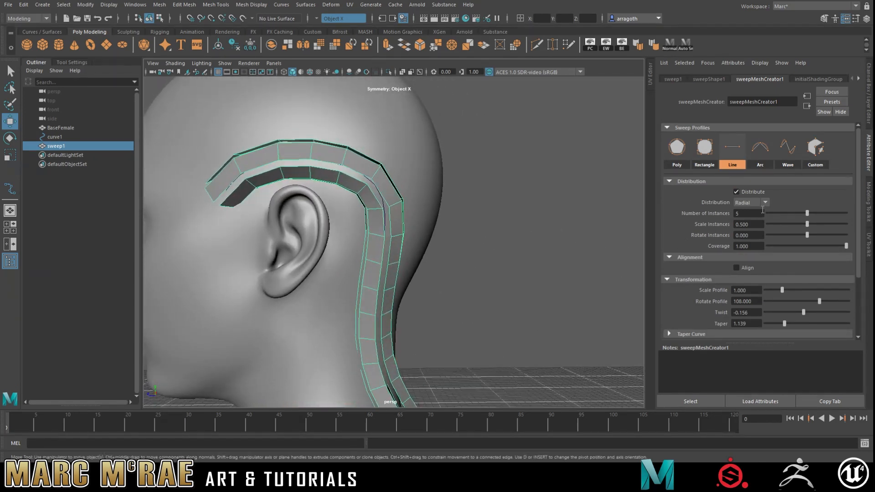
click(751, 202)
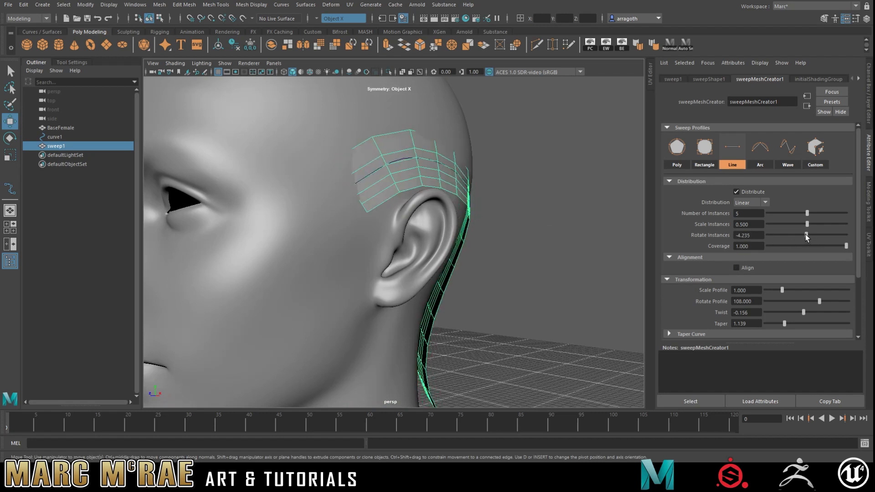
drag(807, 235, 812, 235)
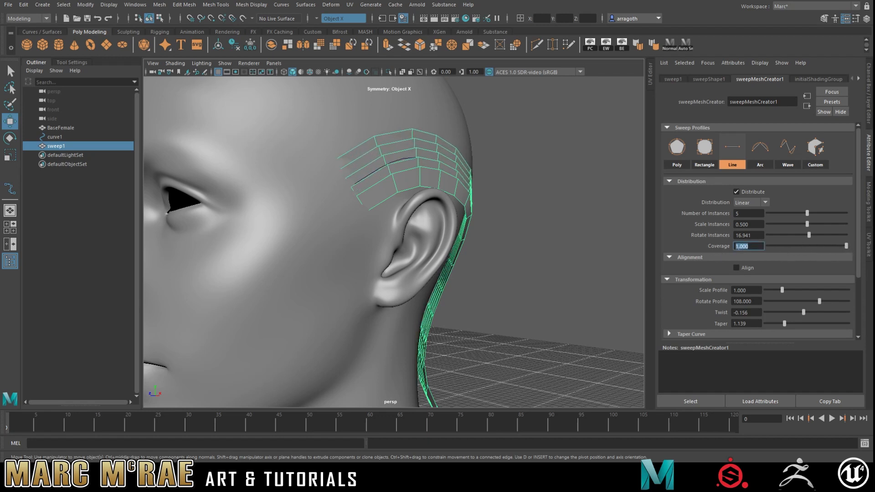
drag(812, 235, 807, 236)
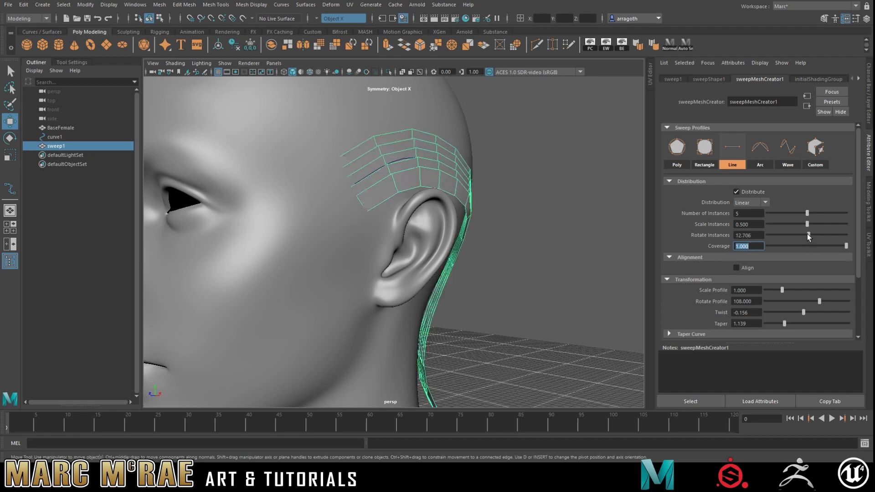
drag(820, 235, 806, 235)
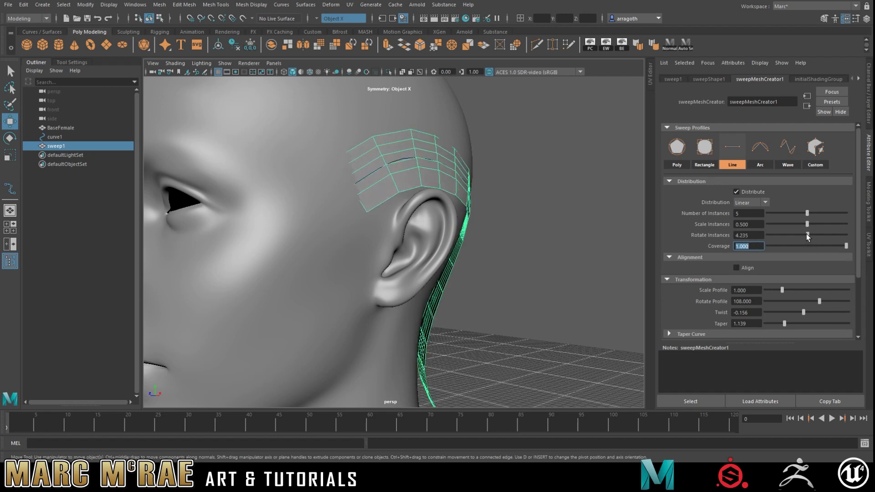
- Return Scale Instances to 0.5 and switch distribution to Radial
drag(821, 224, 799, 224)
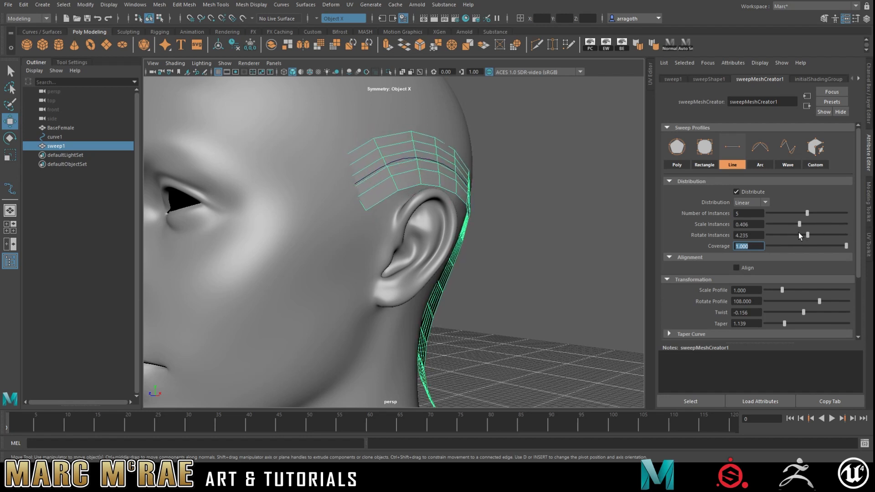
drag(799, 224, 808, 224)
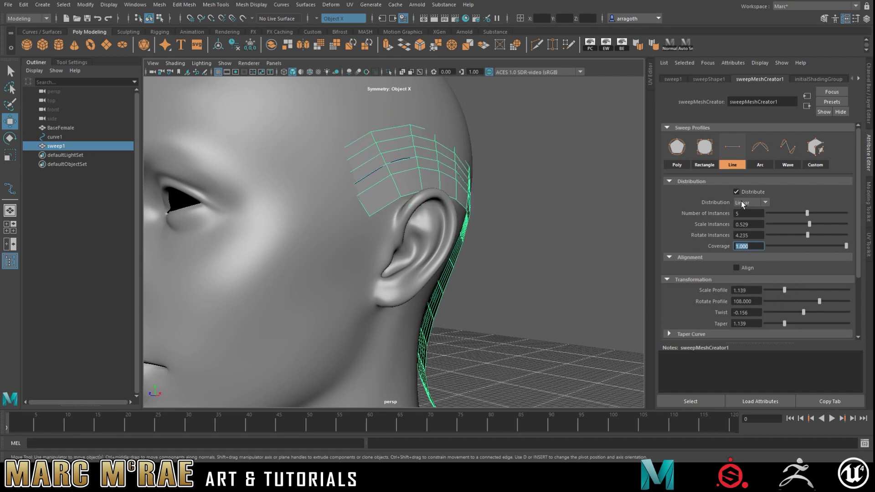
click(751, 202)
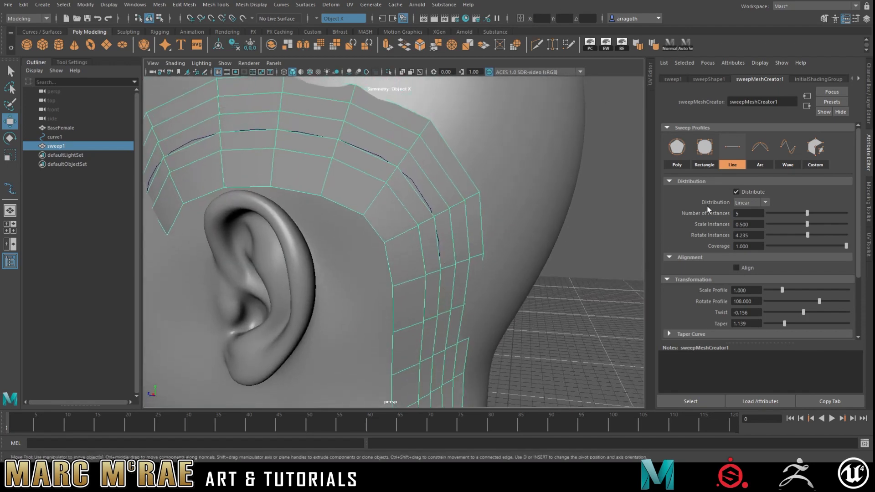
click(752, 202)
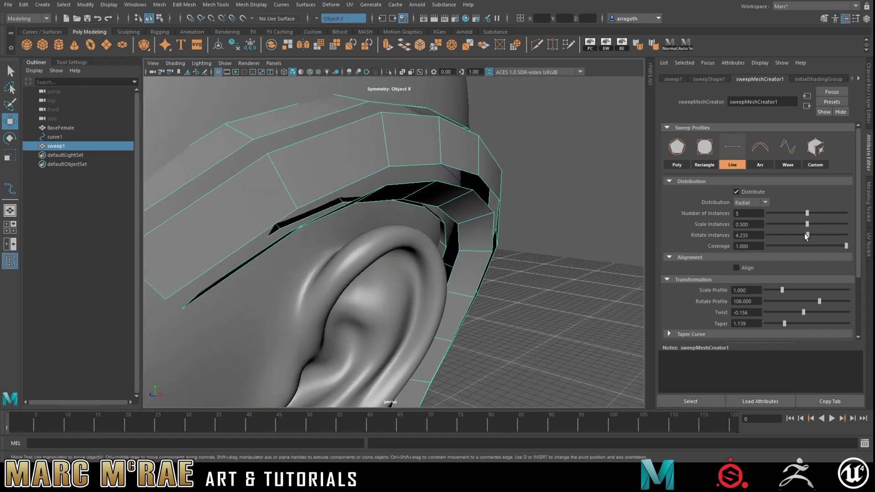
- Try different Rotate Instances angles and raise Twist to 1.578
drag(805, 236, 822, 235)
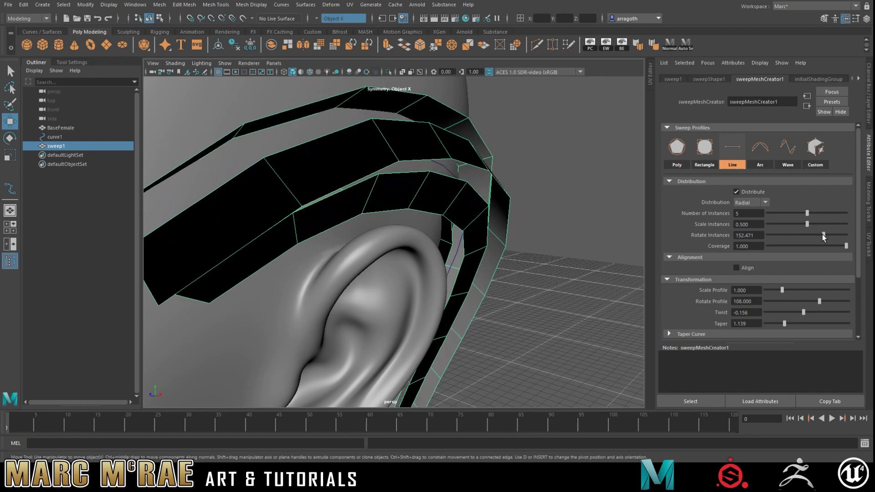
drag(823, 236, 799, 236)
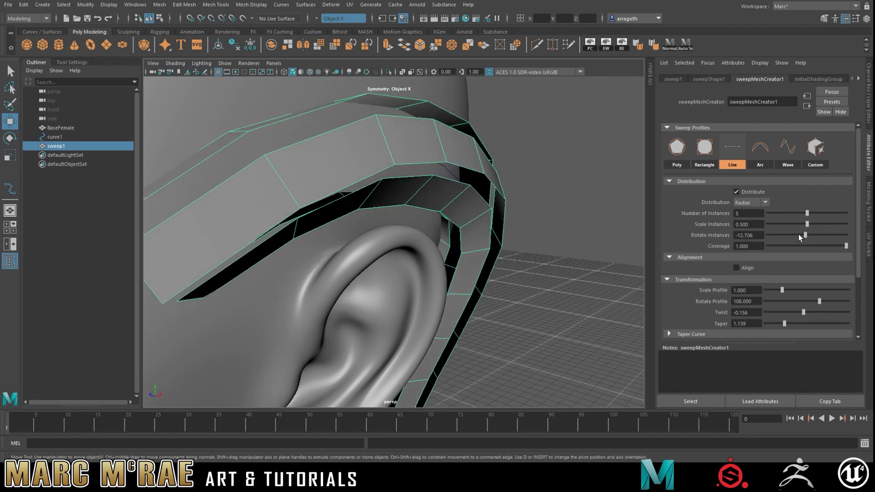
drag(803, 312, 814, 313)
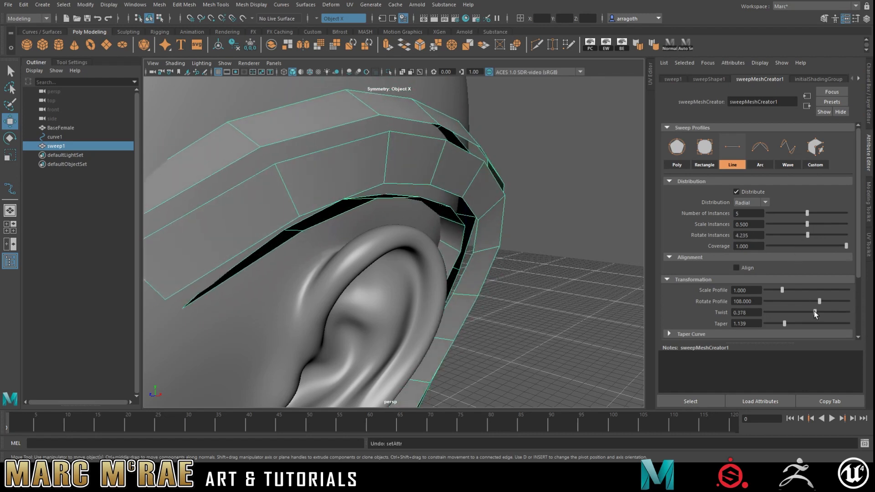
drag(815, 313, 820, 312)
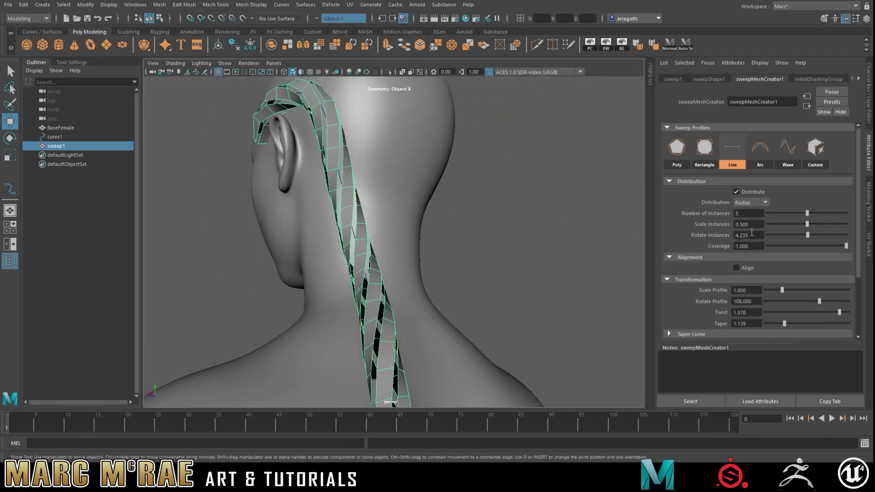
- Reduce Number of Instances to 2 and lower Taper to 0.278
drag(807, 213, 790, 214)
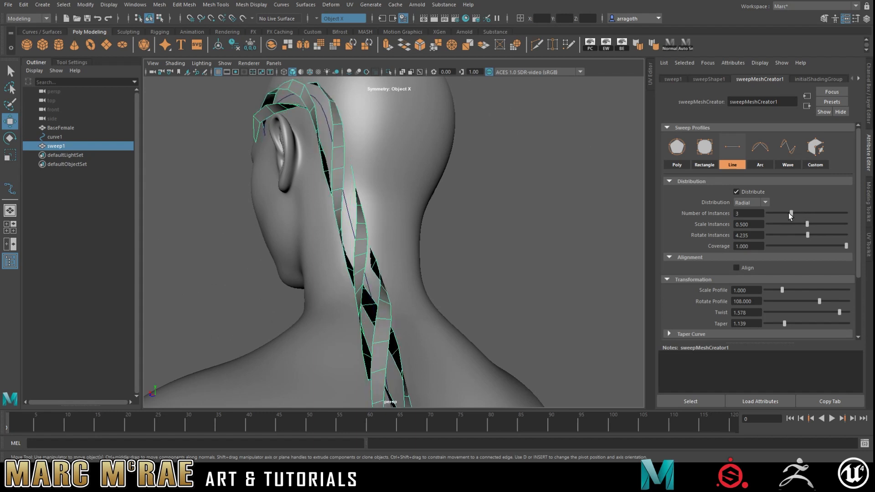
drag(789, 213, 782, 214)
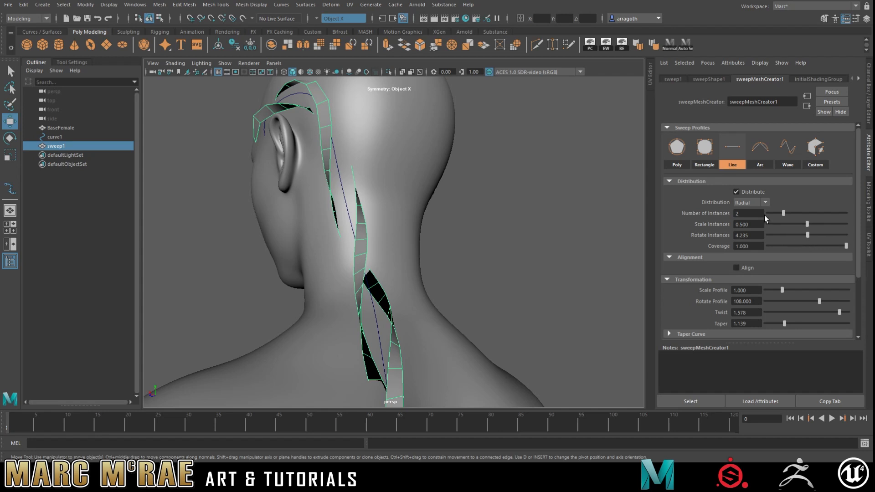
drag(784, 323, 799, 323)
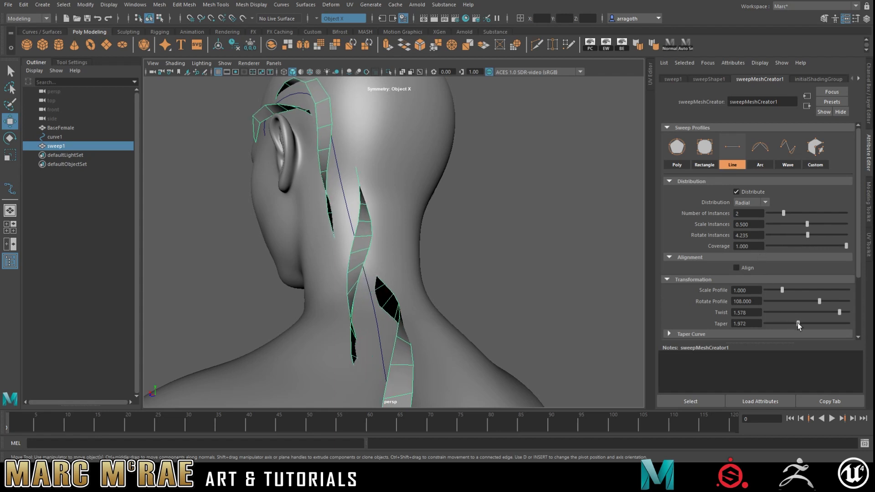
drag(831, 324, 770, 324)
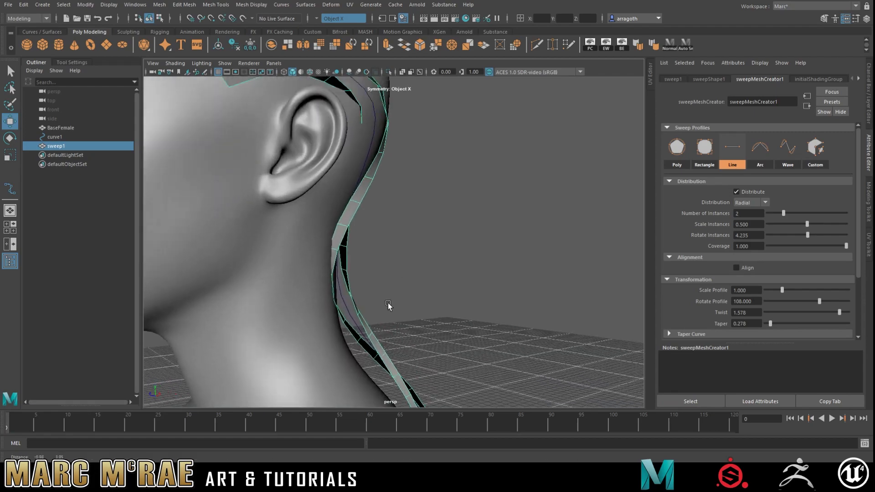
drag(389, 305, 308, 322)
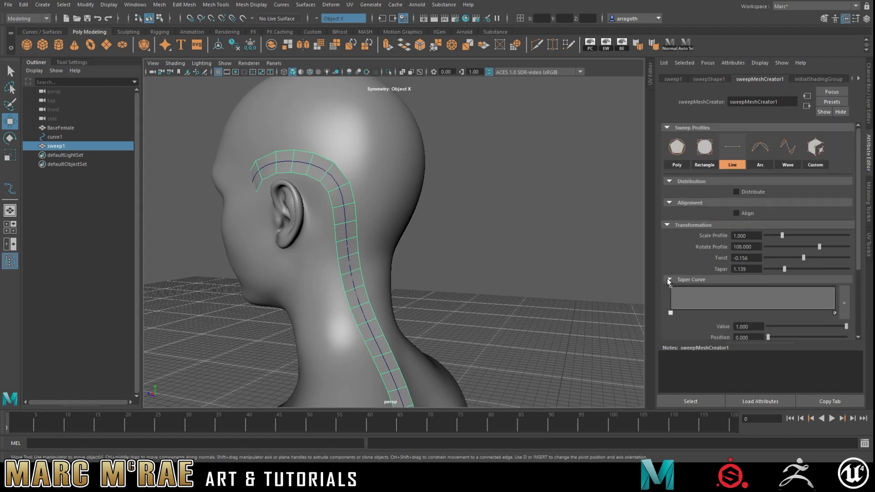
- Expand the taper curve settings and show the card's UVs in the UV Editor
click(669, 279)
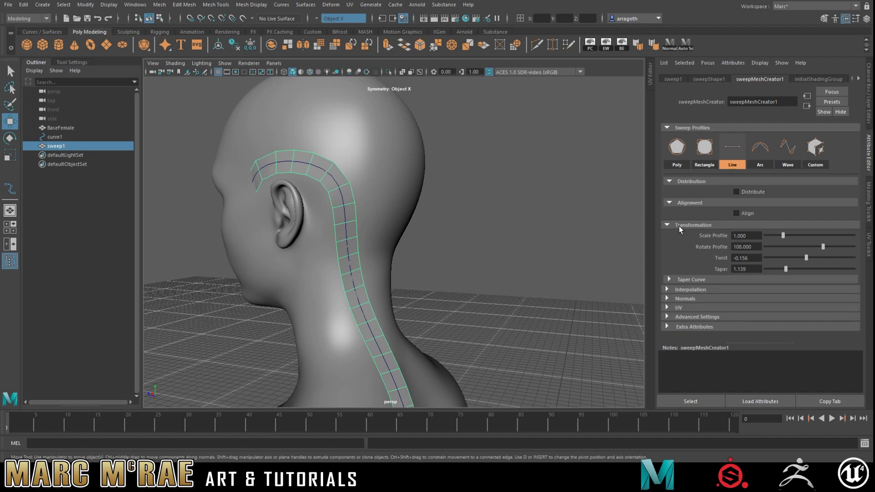
click(667, 308)
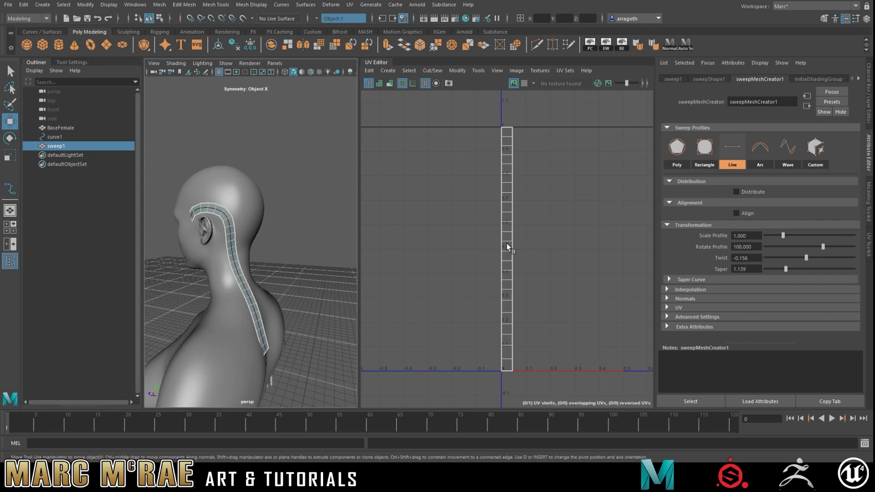
mouse_move(652, 259)
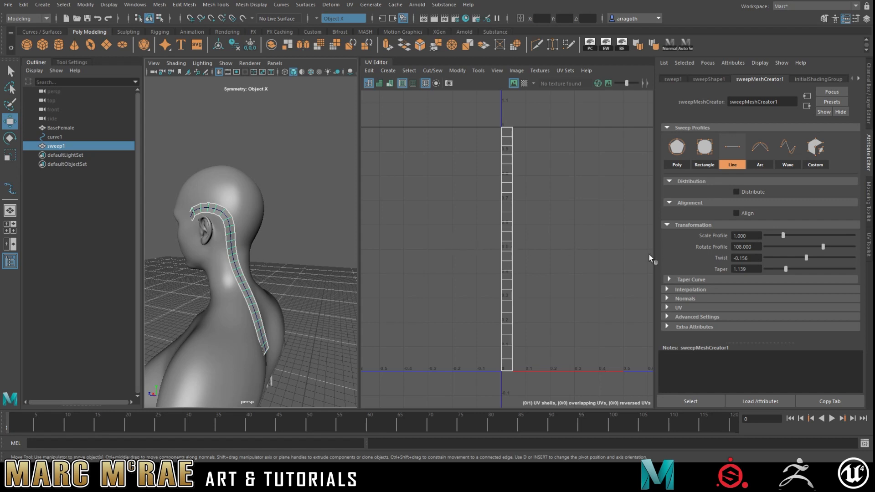
mouse_move(566, 208)
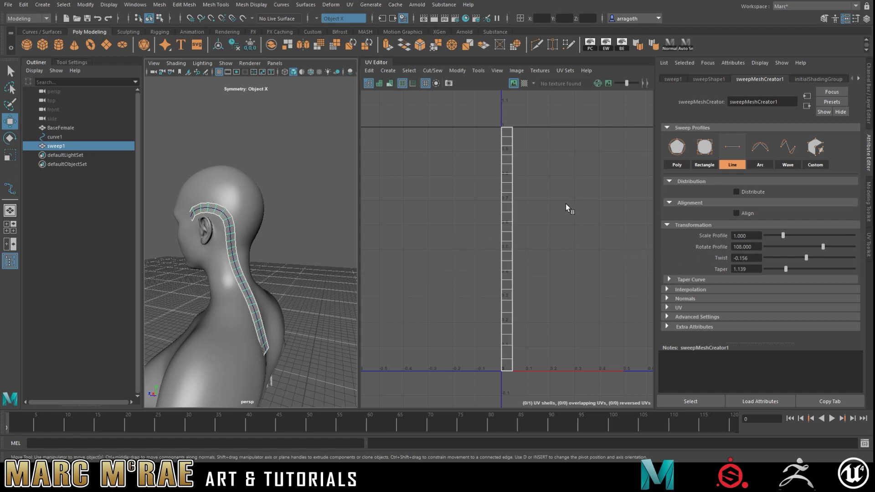
mouse_move(517, 264)
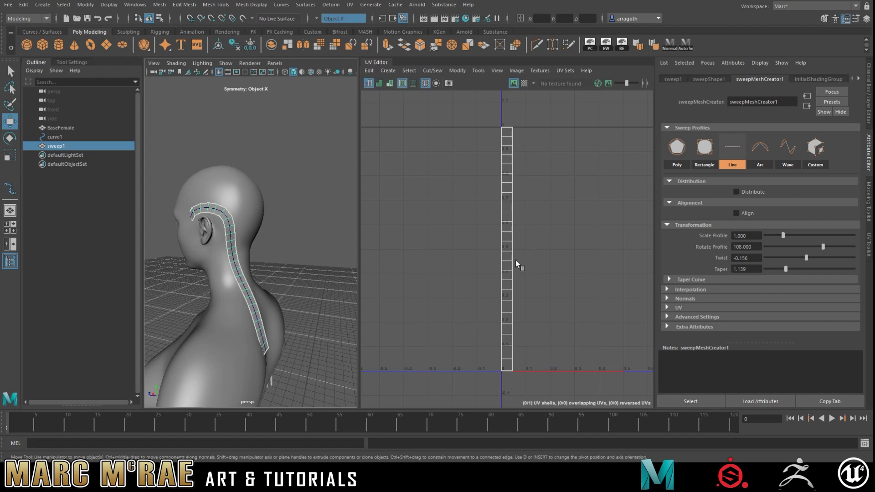
mouse_move(571, 271)
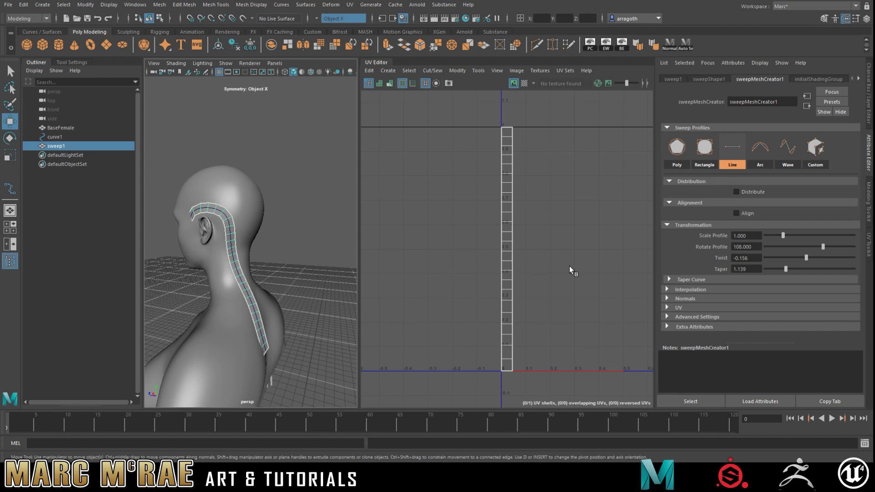
mouse_move(579, 253)
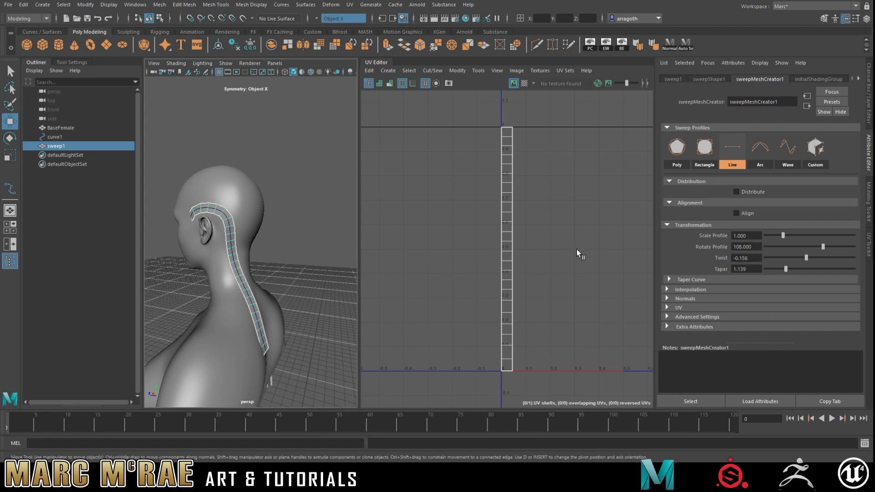
mouse_move(488, 204)
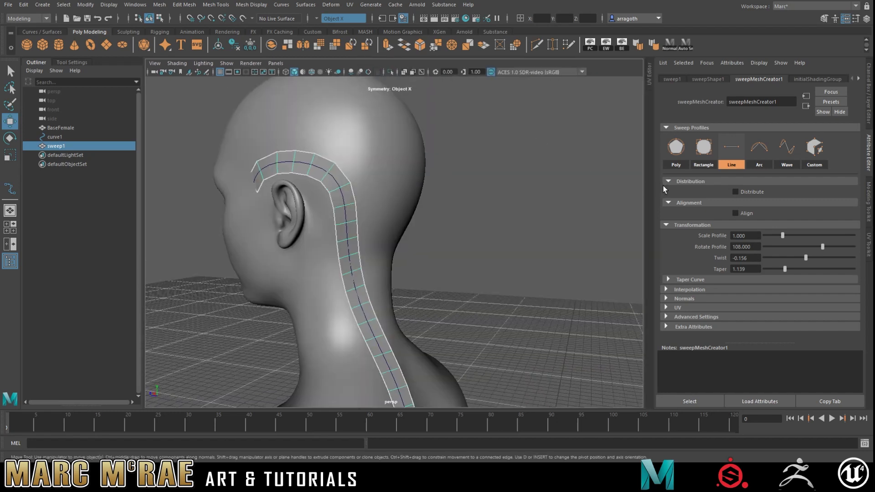
mouse_move(777, 156)
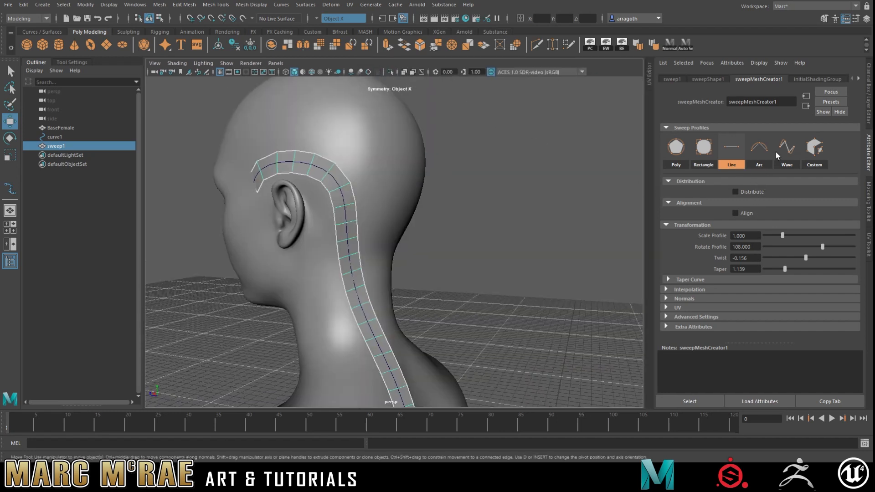
- Switch the card's profile to Wave and bring Amplitude down to about 0.101
click(787, 147)
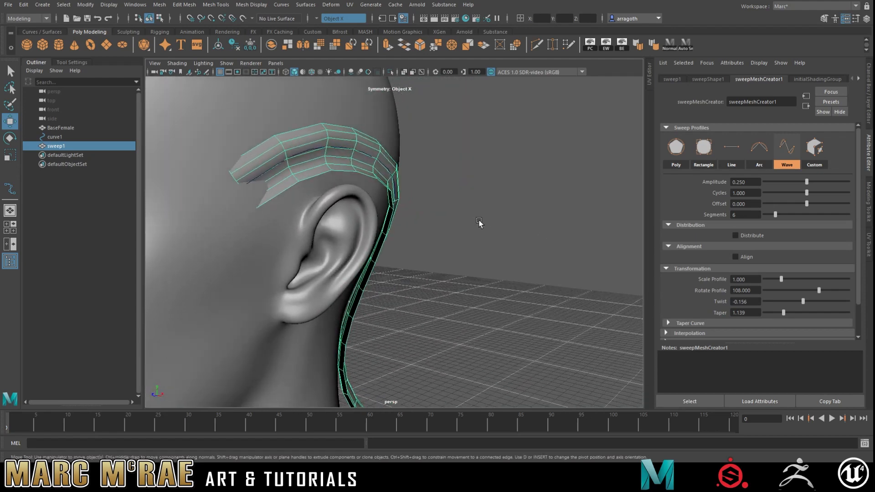
drag(479, 224, 585, 237)
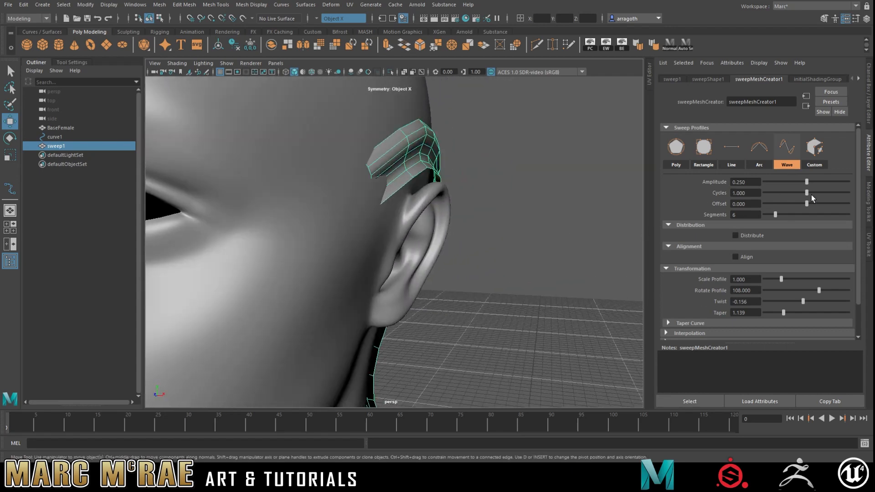
drag(806, 182, 785, 182)
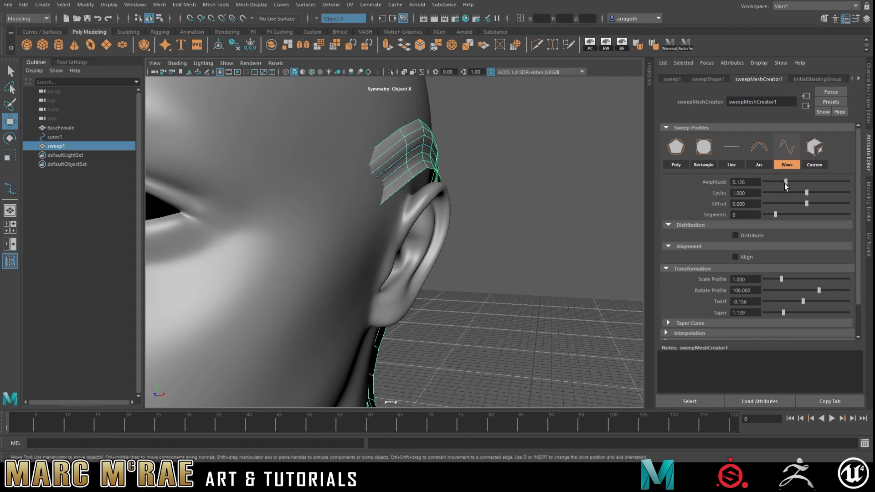
drag(785, 182, 837, 182)
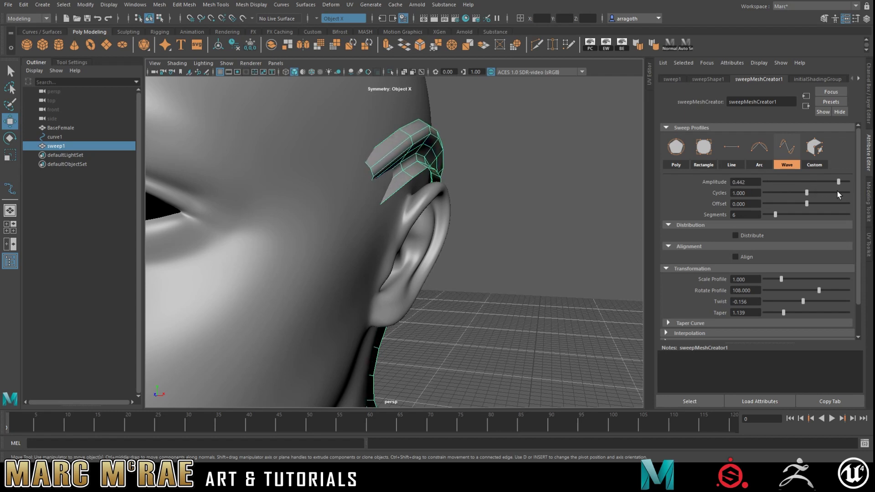
drag(838, 182, 800, 181)
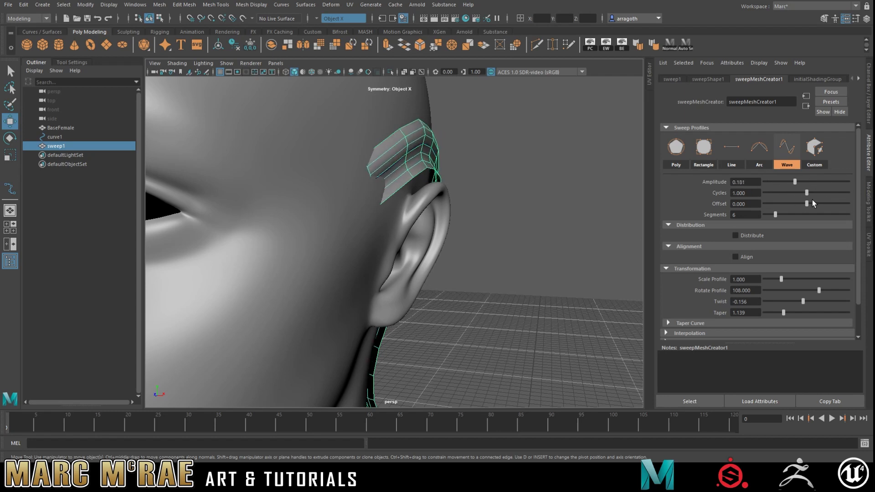
- Set the wave Cycles to about 1.099 with 2 segments
drag(807, 192, 795, 192)
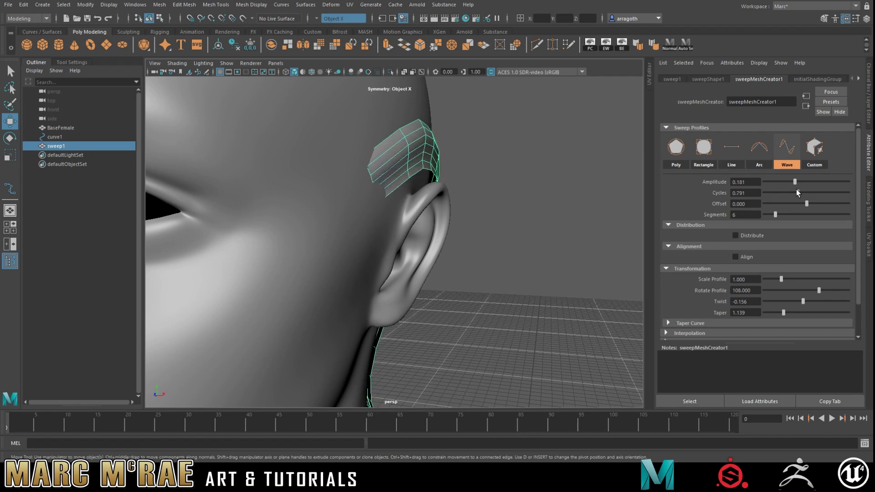
drag(799, 192, 802, 192)
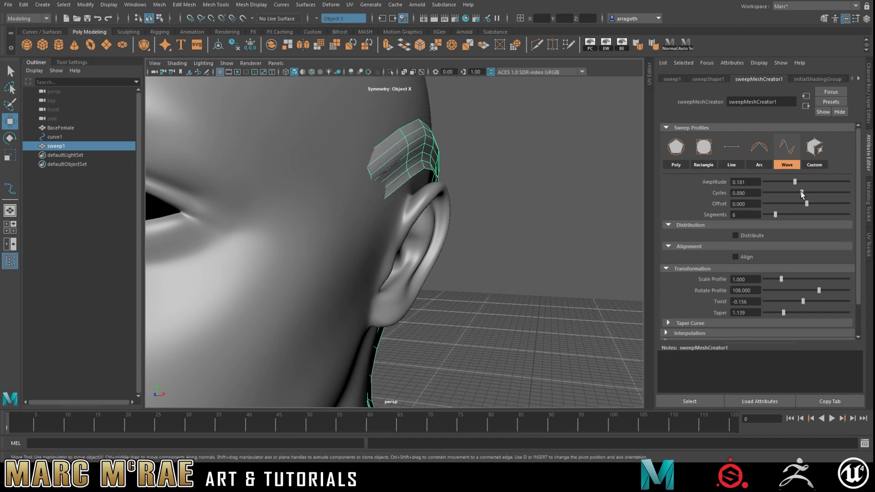
drag(803, 192, 792, 192)
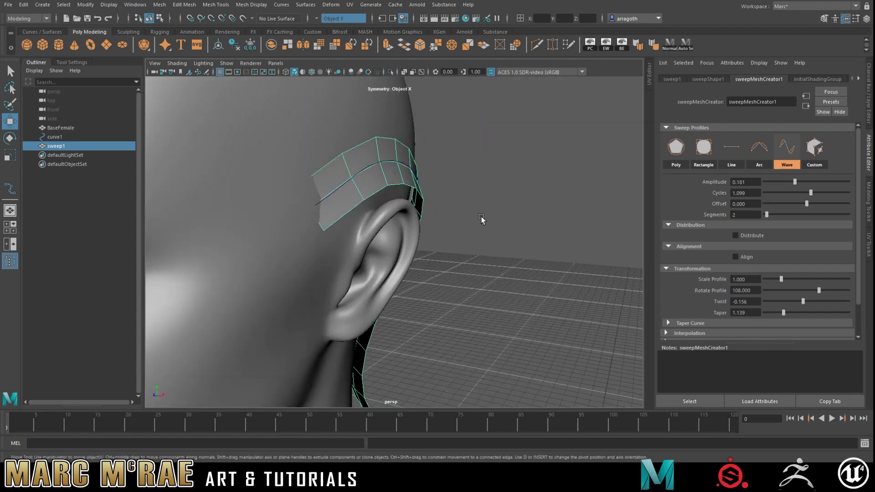
- Raise wave Amplitude to 0.190, Cycles to 0.769, and Offset to -0.044
drag(795, 182, 829, 181)
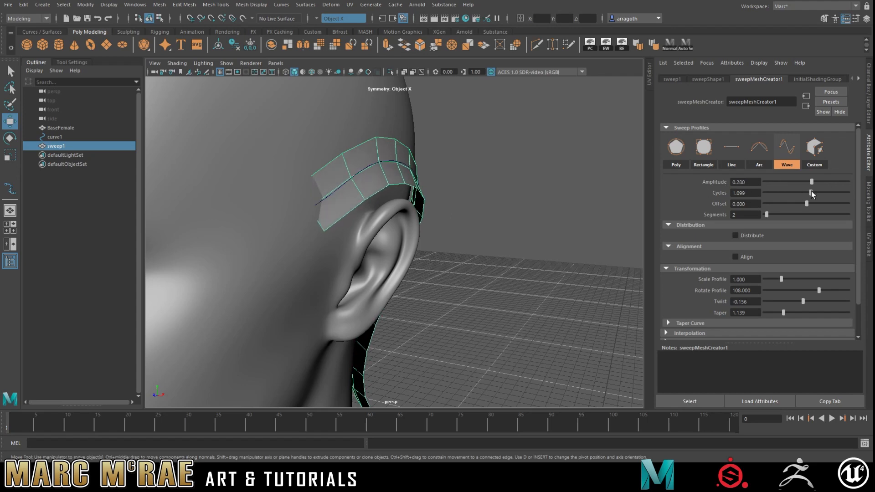
drag(812, 181, 797, 181)
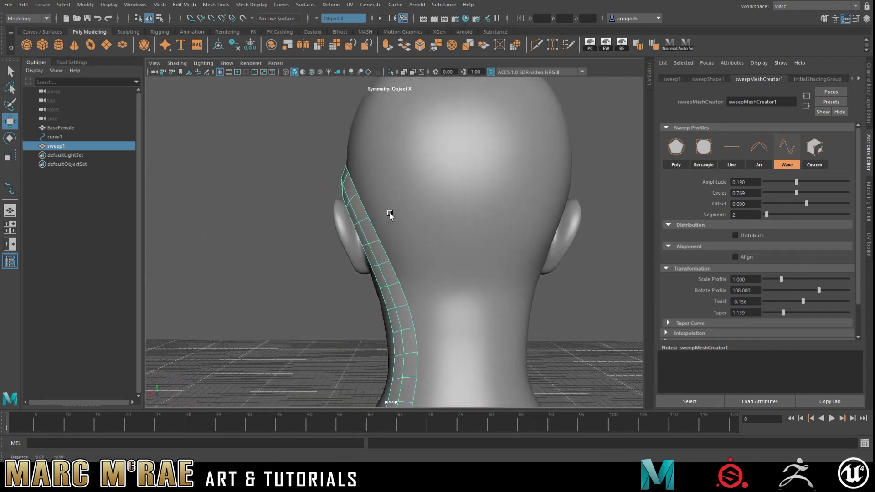
drag(391, 223, 443, 194)
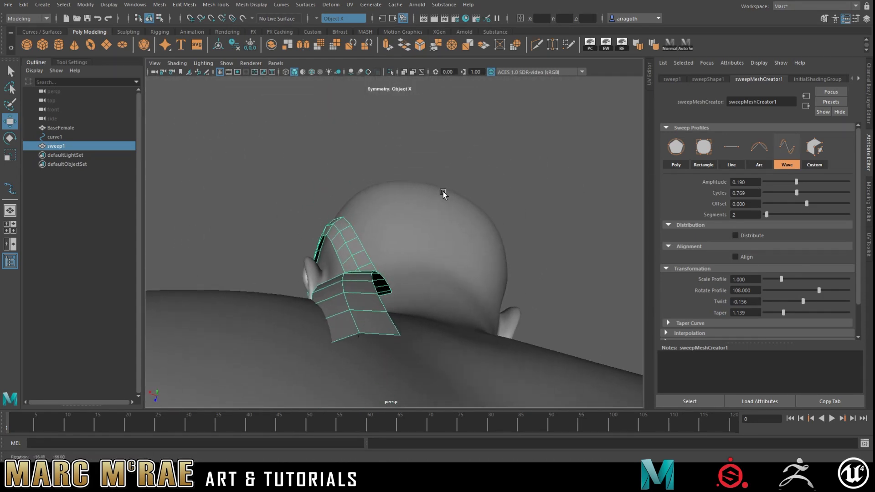
drag(444, 195, 426, 264)
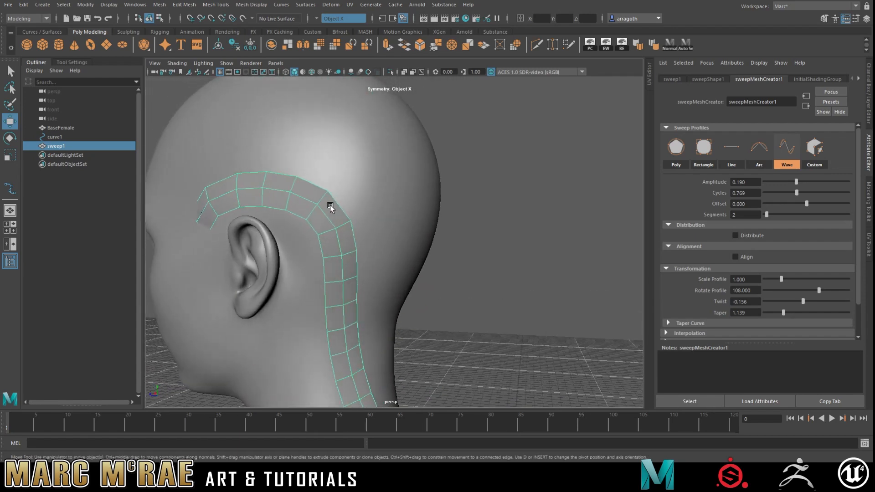
drag(329, 207, 416, 237)
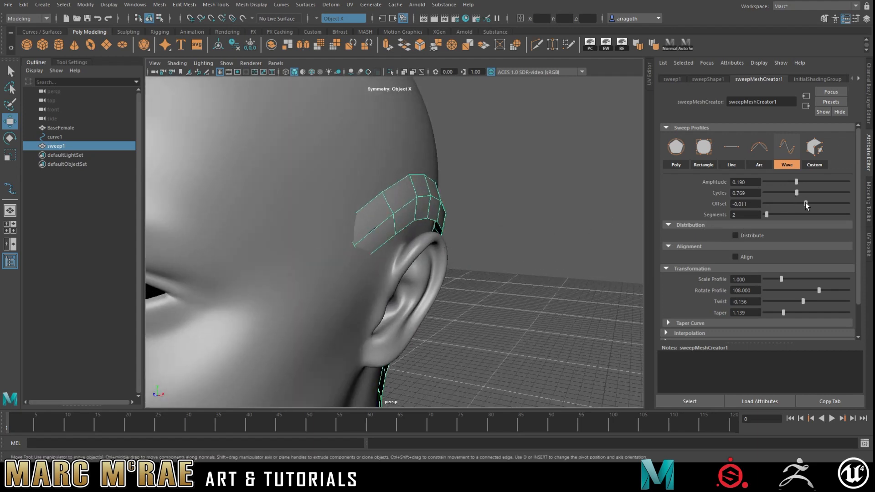
drag(806, 203, 805, 203)
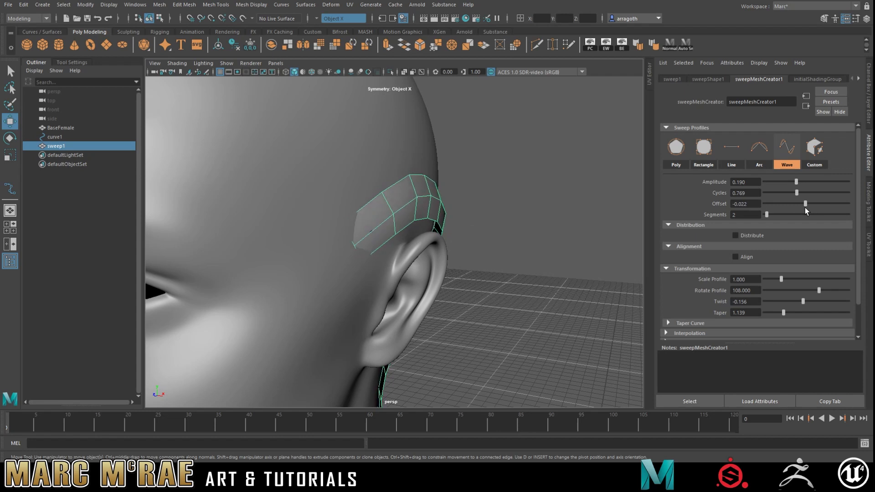
drag(805, 204, 803, 204)
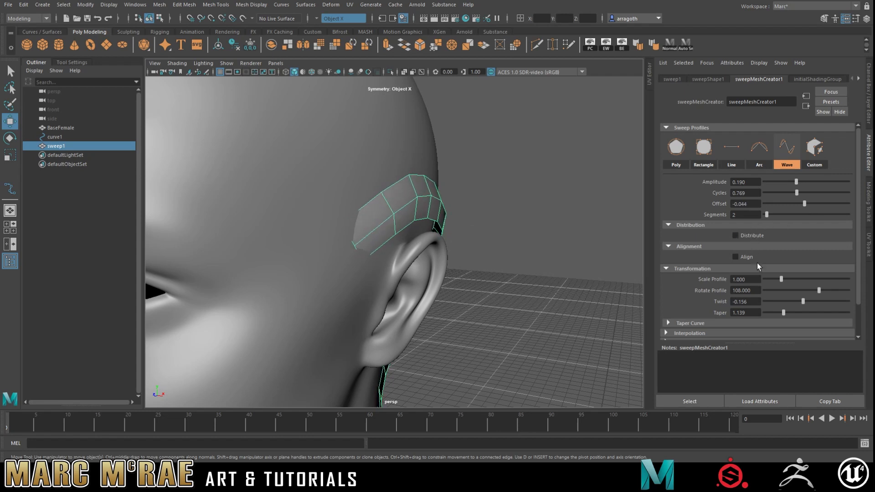
mouse_move(681, 284)
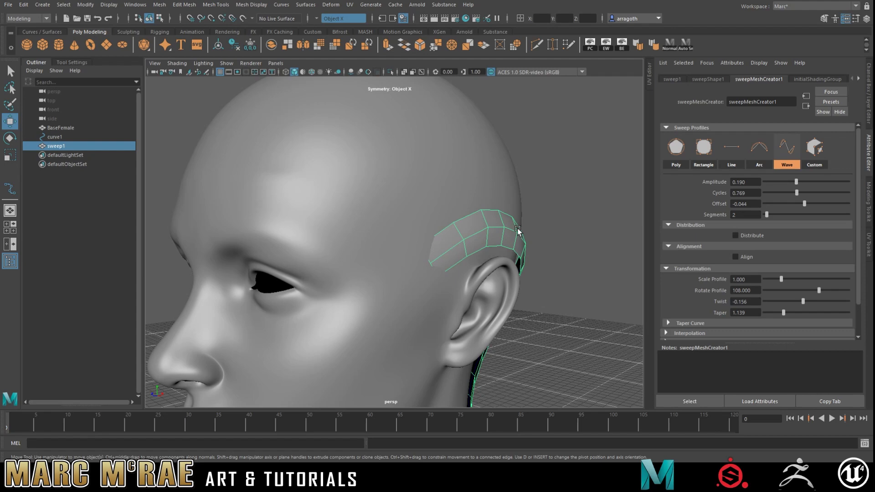
mouse_move(472, 216)
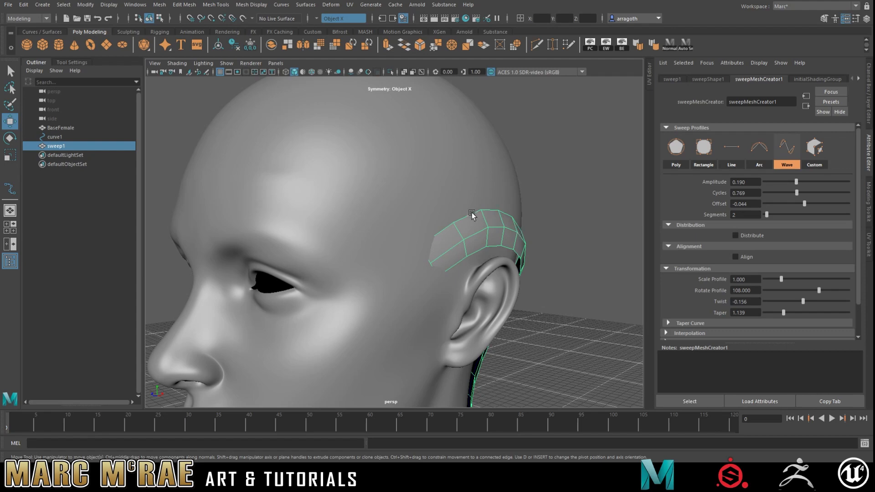